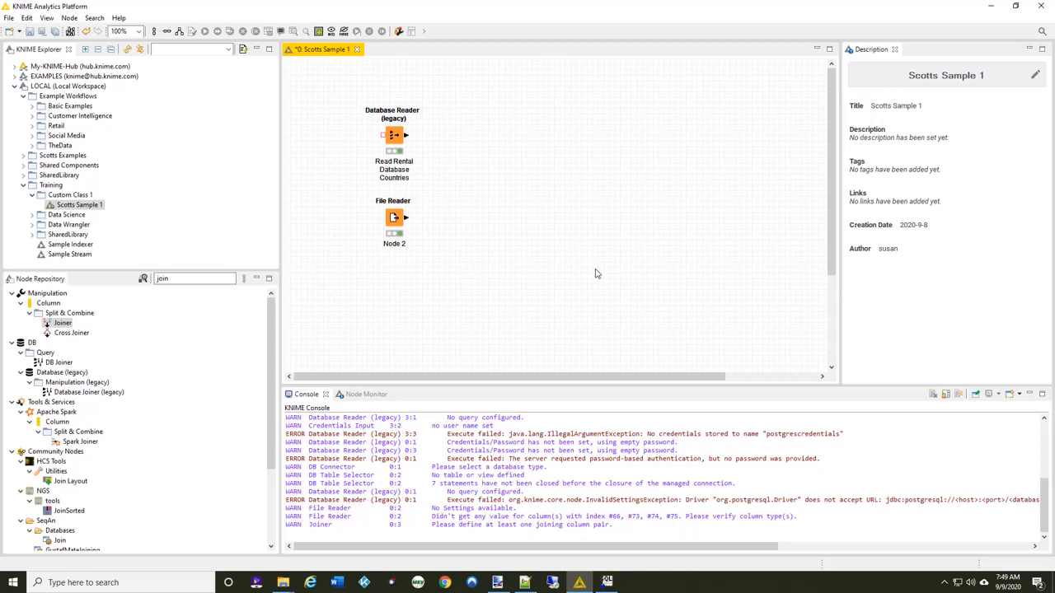
mouse_move(427, 149)
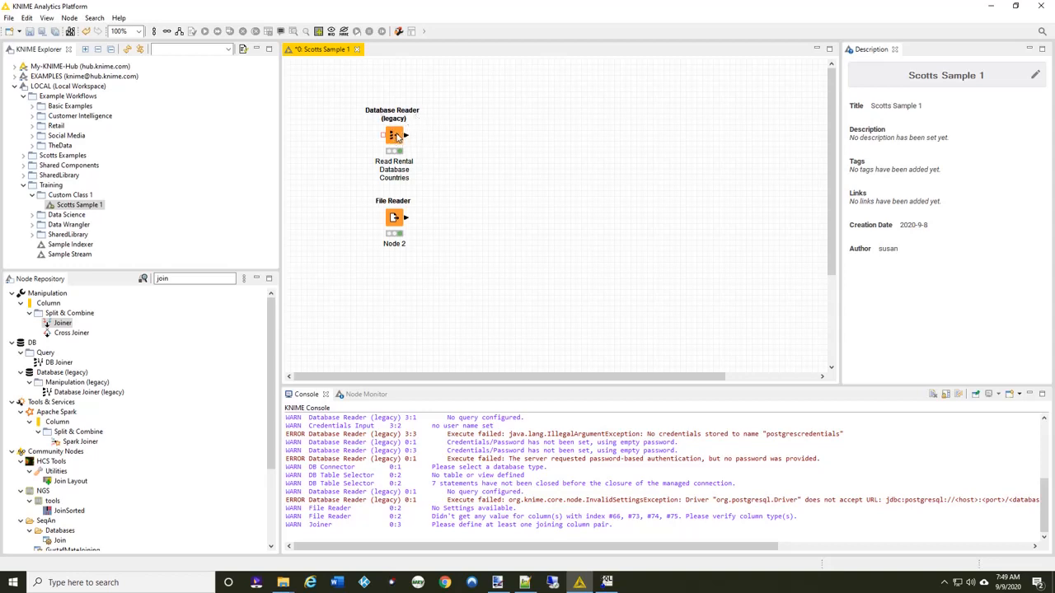
- View the country rows read by the database reader node
right_click(394, 136)
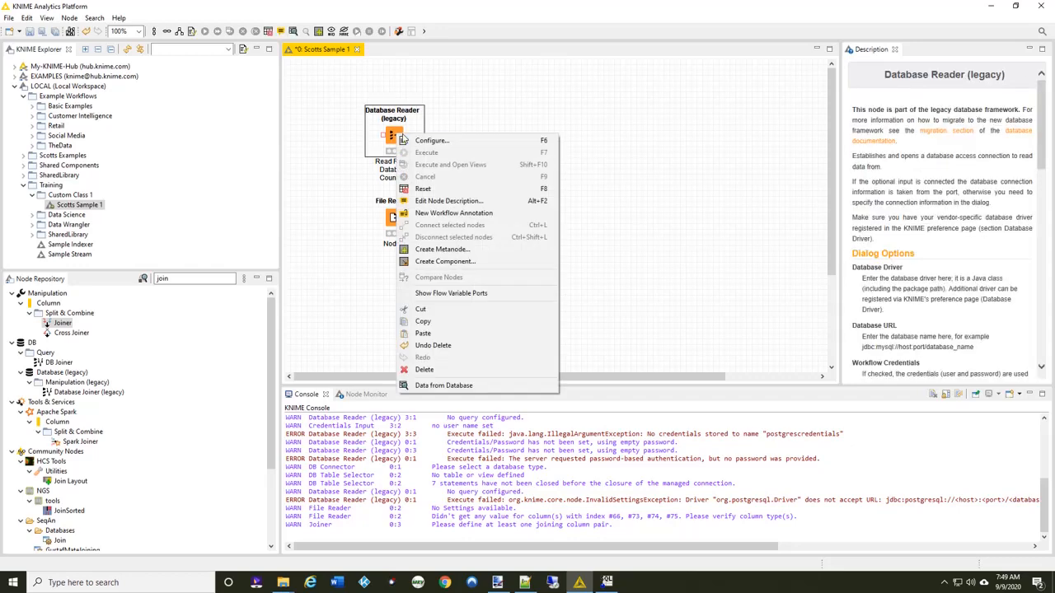
left_click(432, 140)
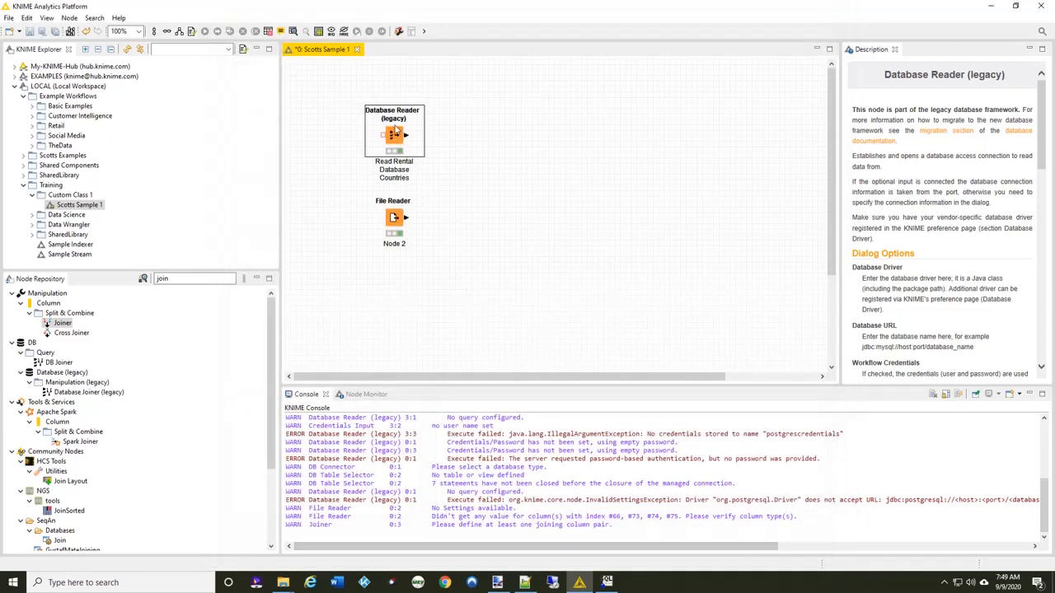
right_click(394, 134)
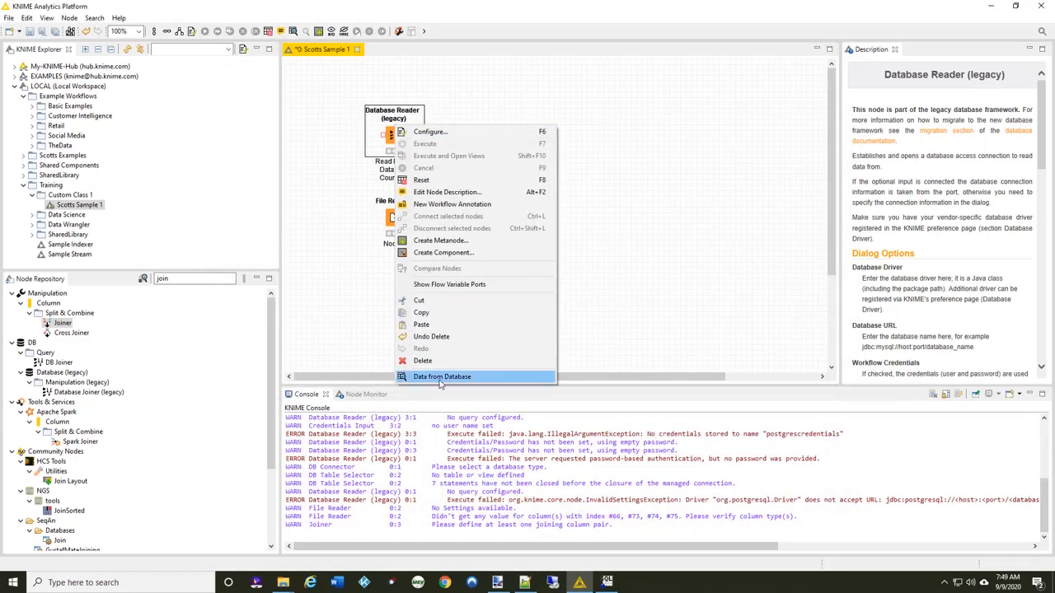
left_click(442, 377)
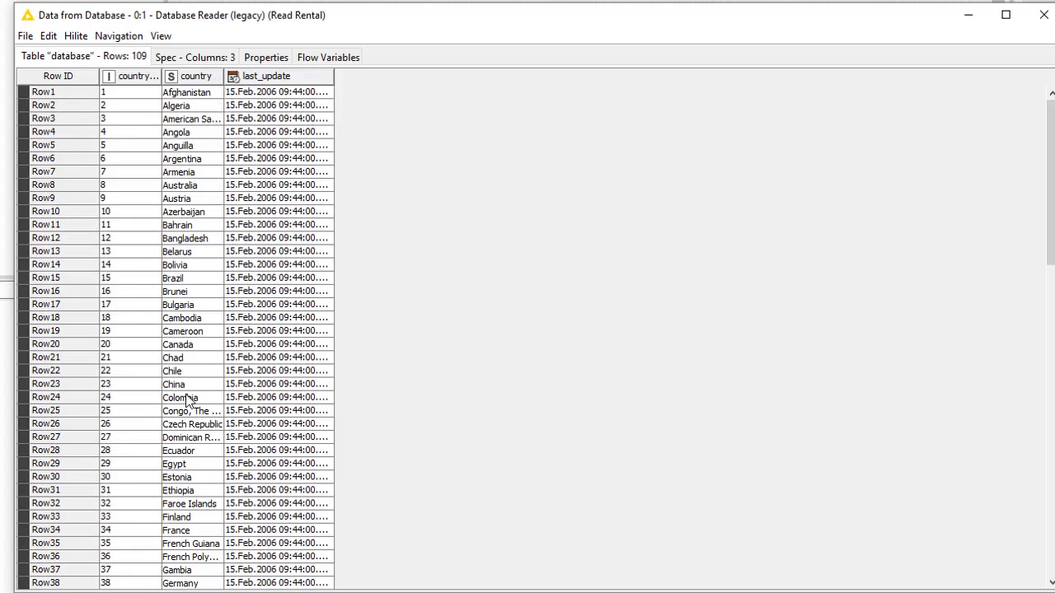
mouse_move(1032, 27)
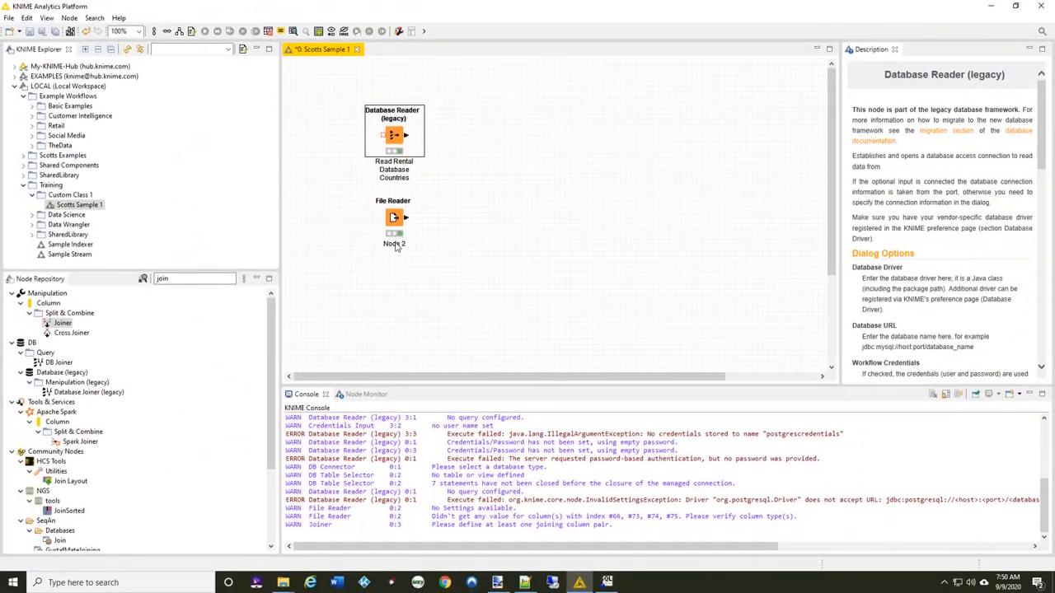
- Rename the File Reader to 'Reference Country' and review its country CSV settings
double_click(394, 243)
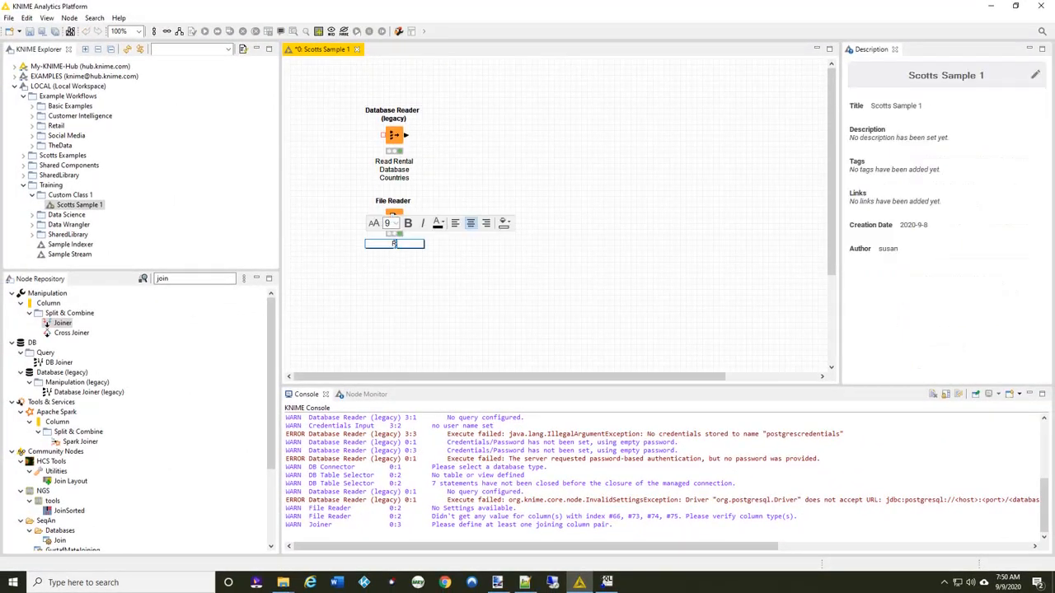
type("Reference Country")
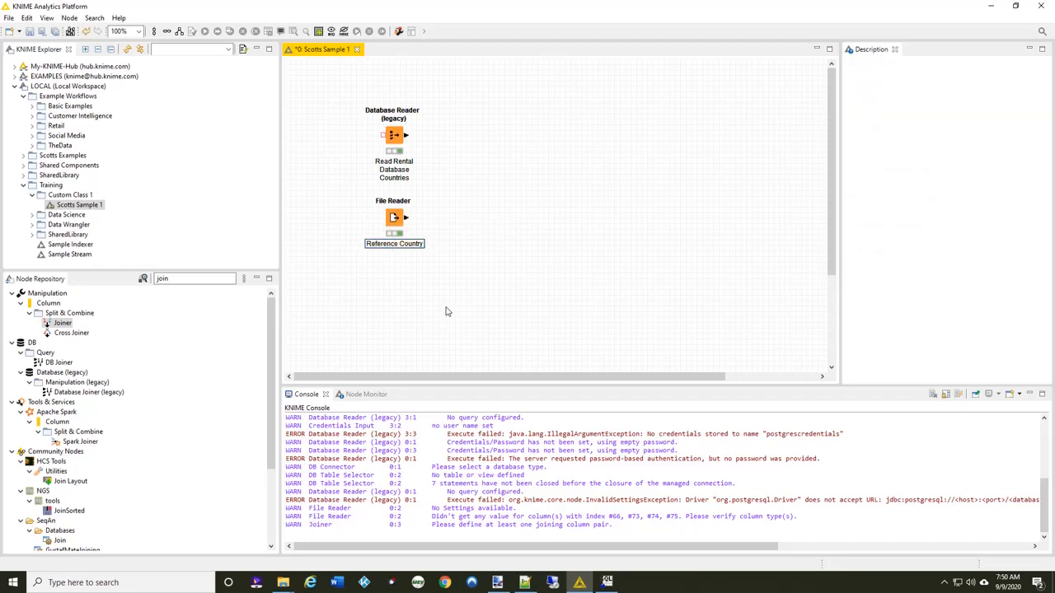
double_click(394, 216)
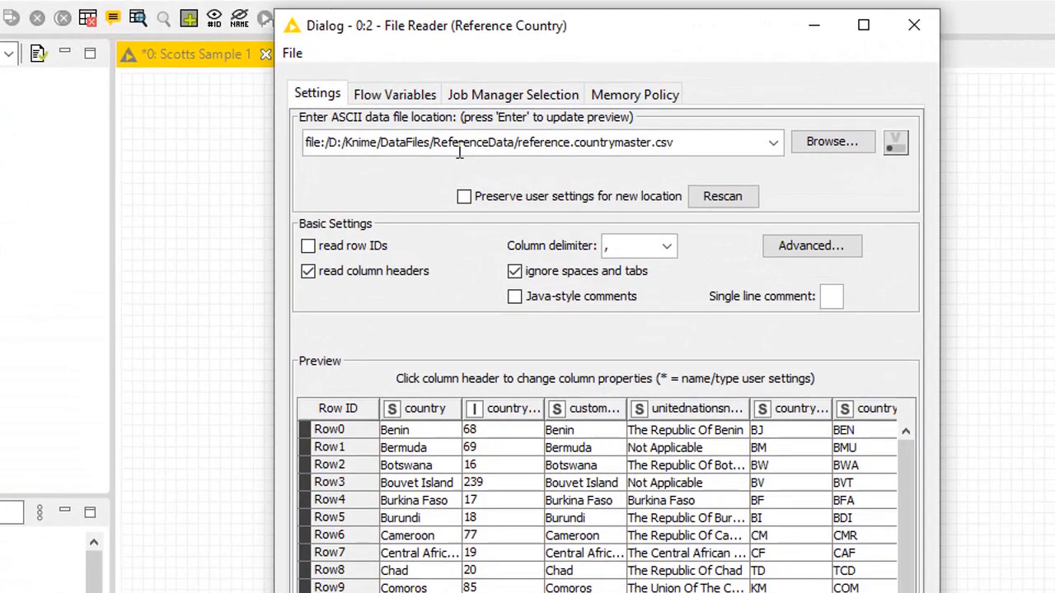
mouse_move(653, 141)
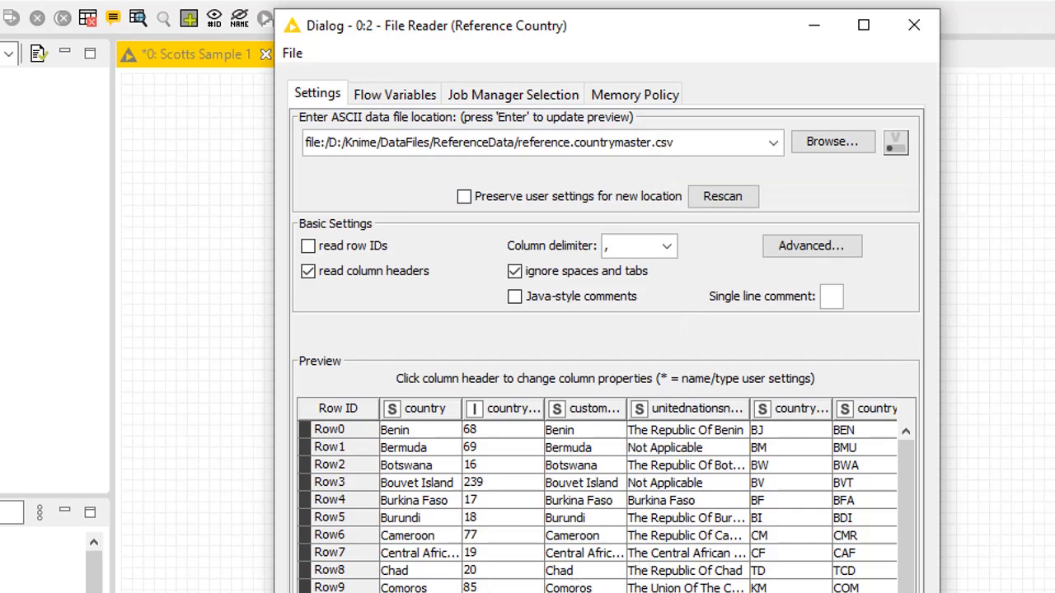
mouse_move(833, 541)
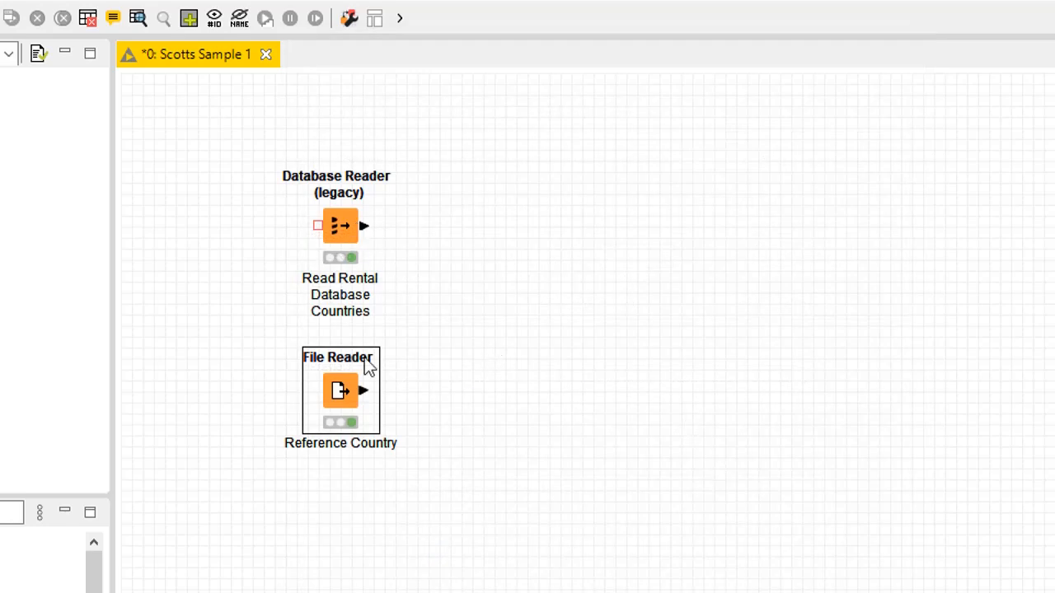
mouse_move(630, 386)
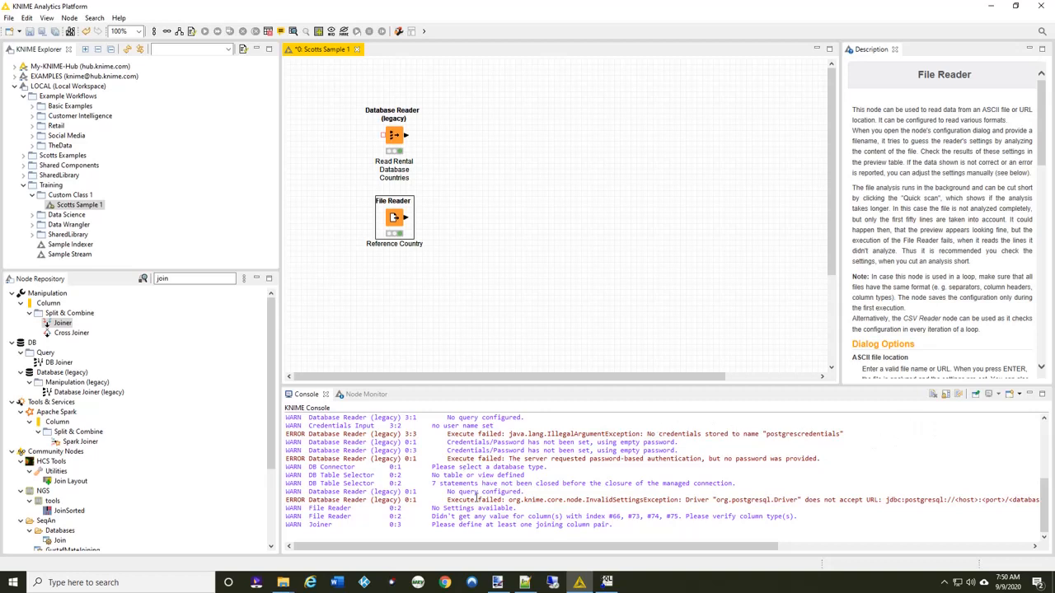
mouse_move(417, 514)
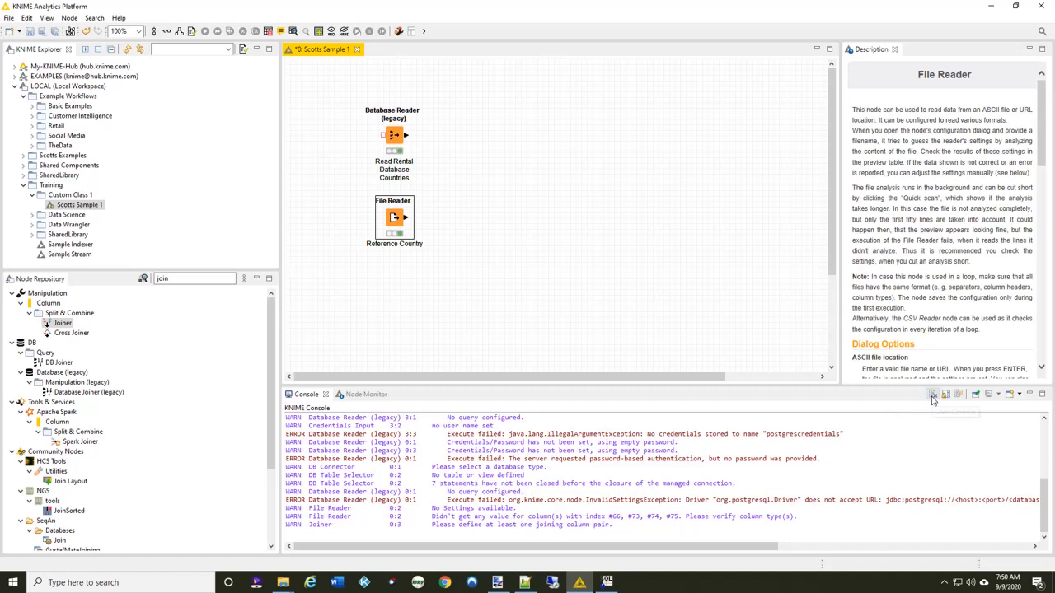
mouse_move(932, 393)
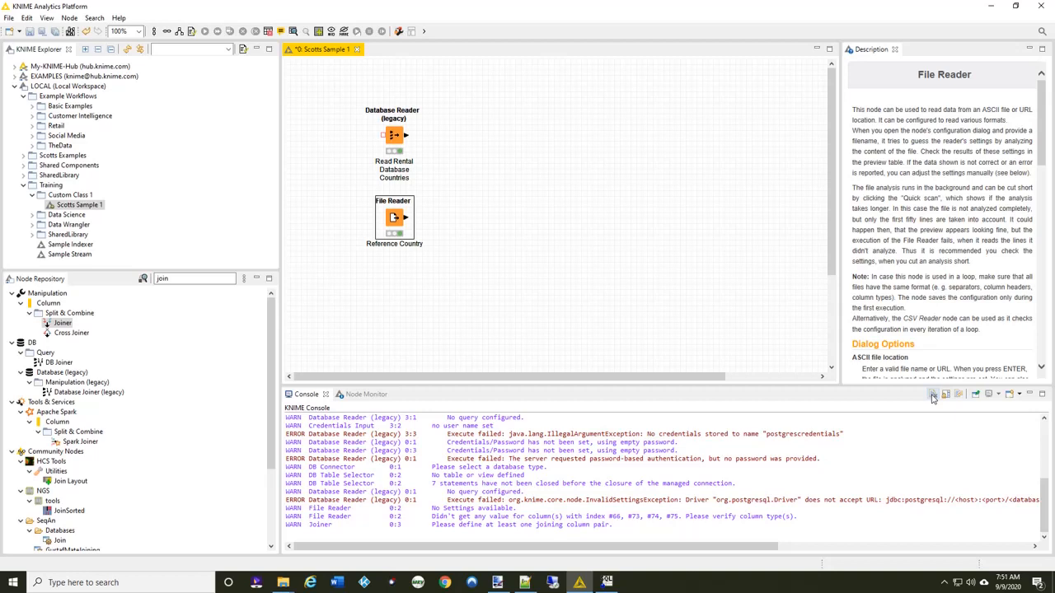
- Clear the old warning and error messages from the KNIME Console
left_click(932, 394)
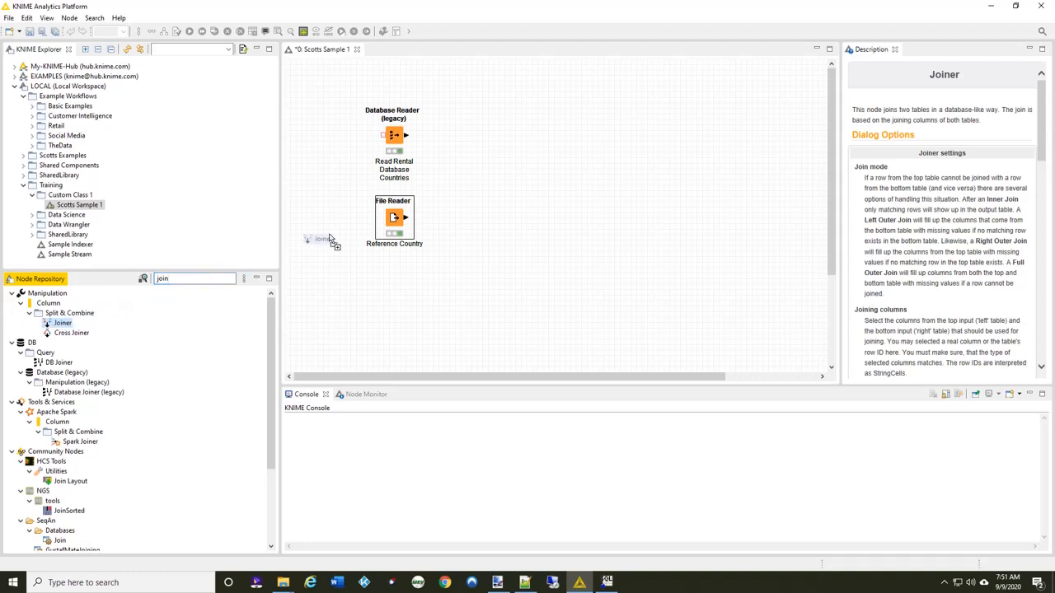
- Place a Joiner node fed by the database reader and the Reference Country reader
left_click_drag(322, 239, 460, 180)
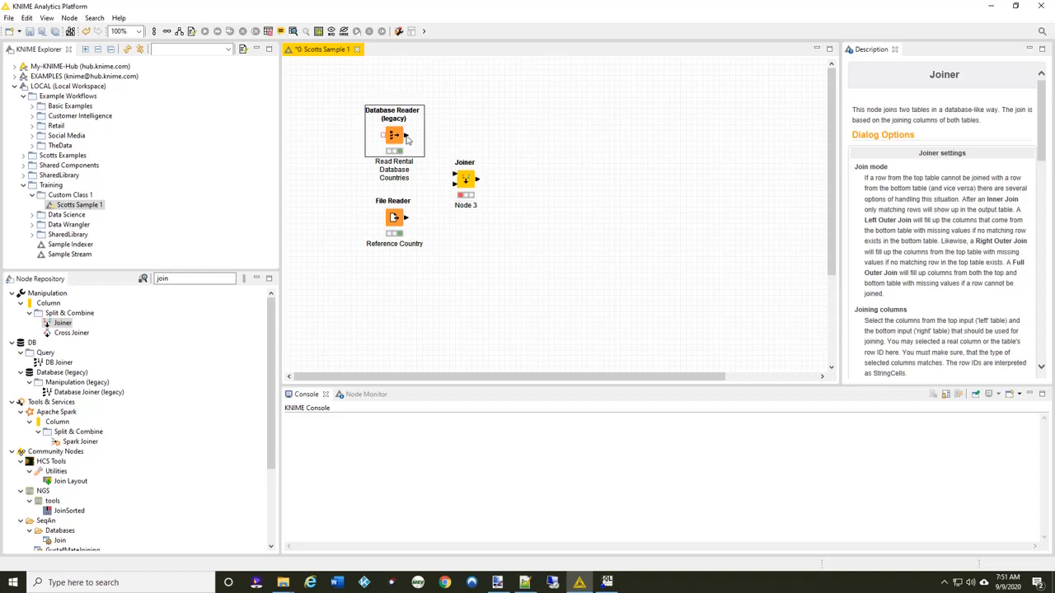
left_click_drag(404, 135, 455, 177)
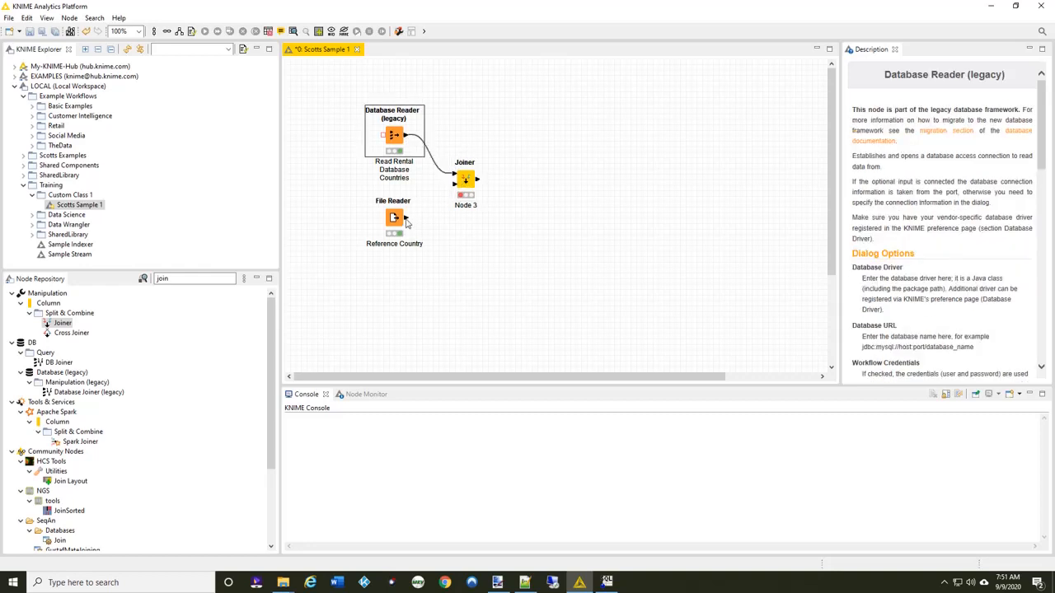
left_click(394, 217)
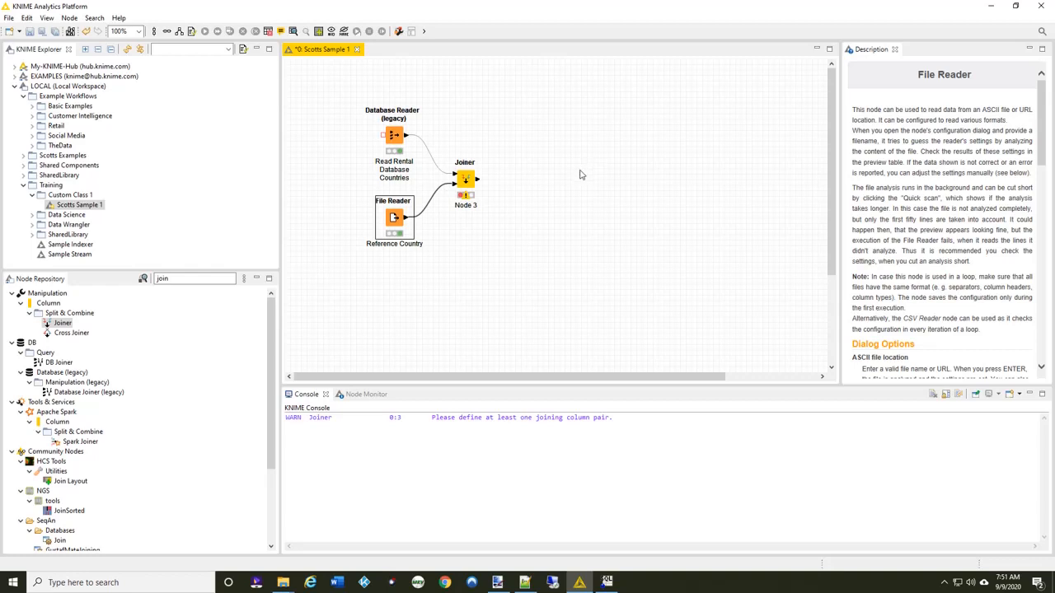
mouse_move(495, 236)
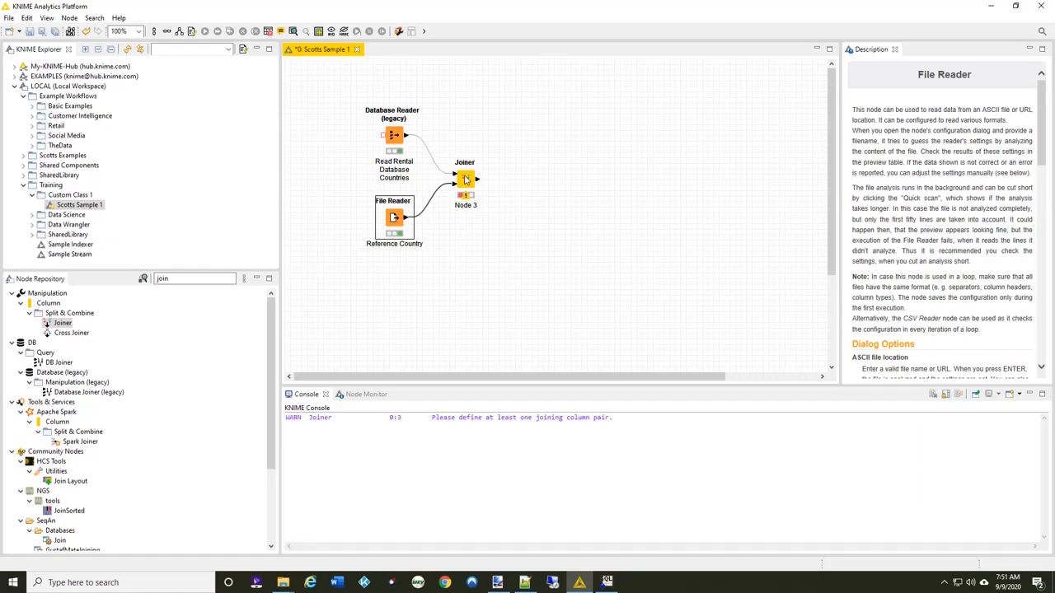
- Set the Joiner's join mode to left outer join
double_click(464, 178)
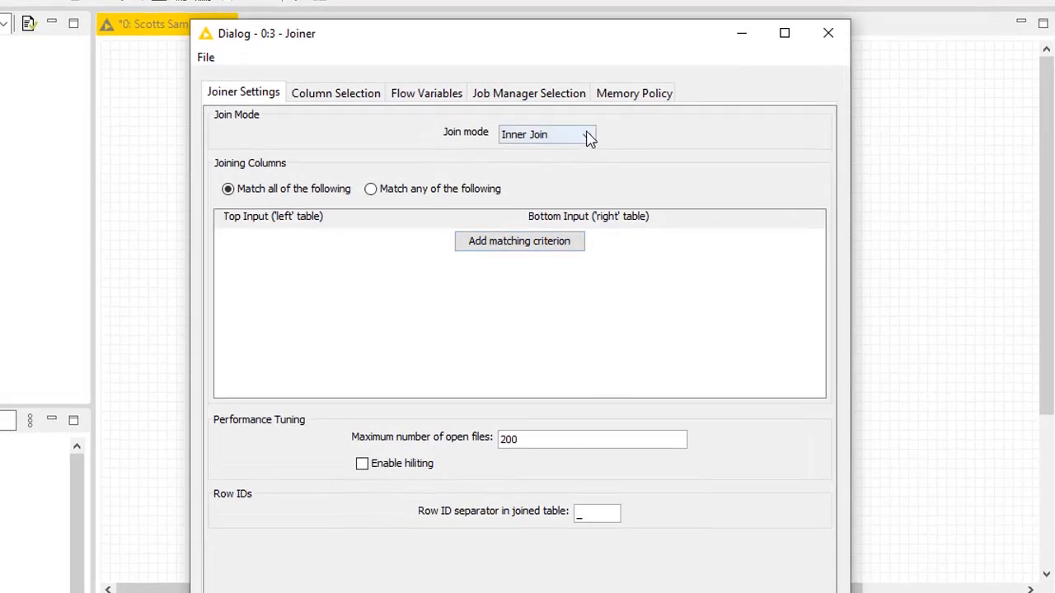
left_click(546, 134)
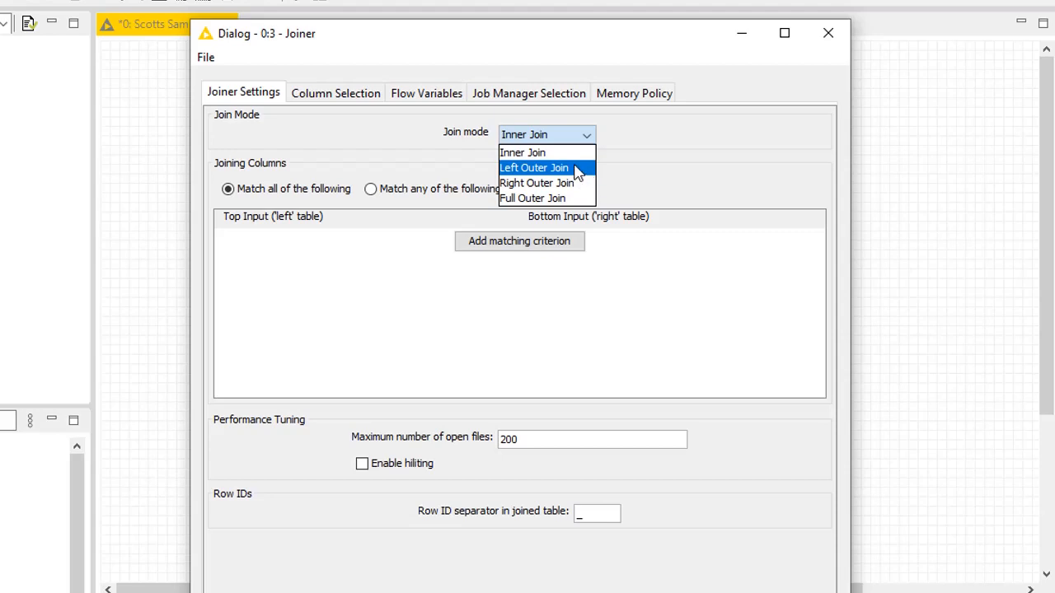
left_click(533, 168)
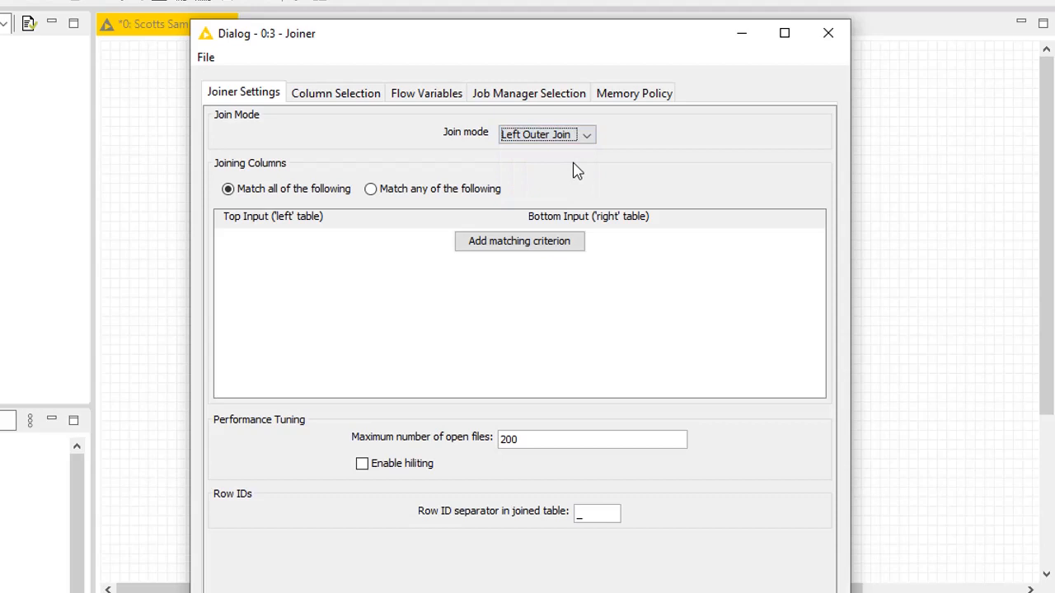
mouse_move(375, 173)
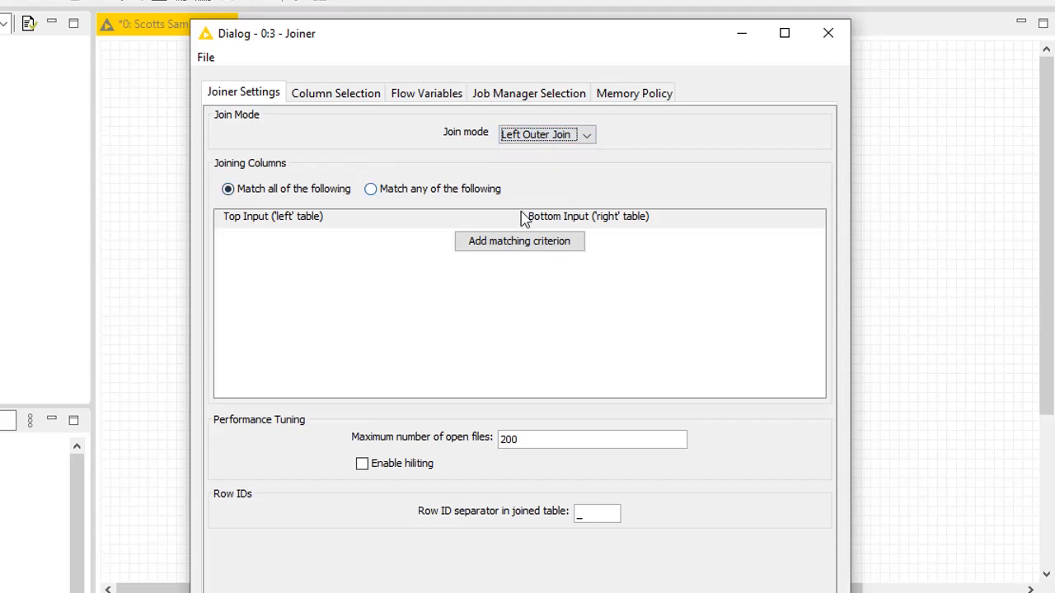
mouse_move(511, 255)
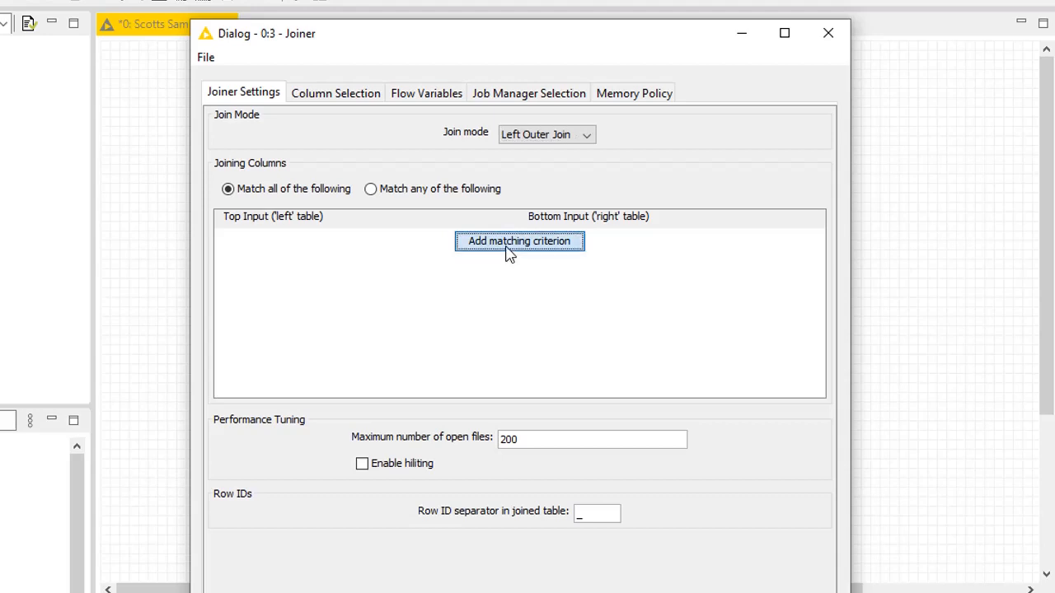
- Add a joining pair matching 'country' in the database table to 'country' in the reference table
left_click(519, 241)
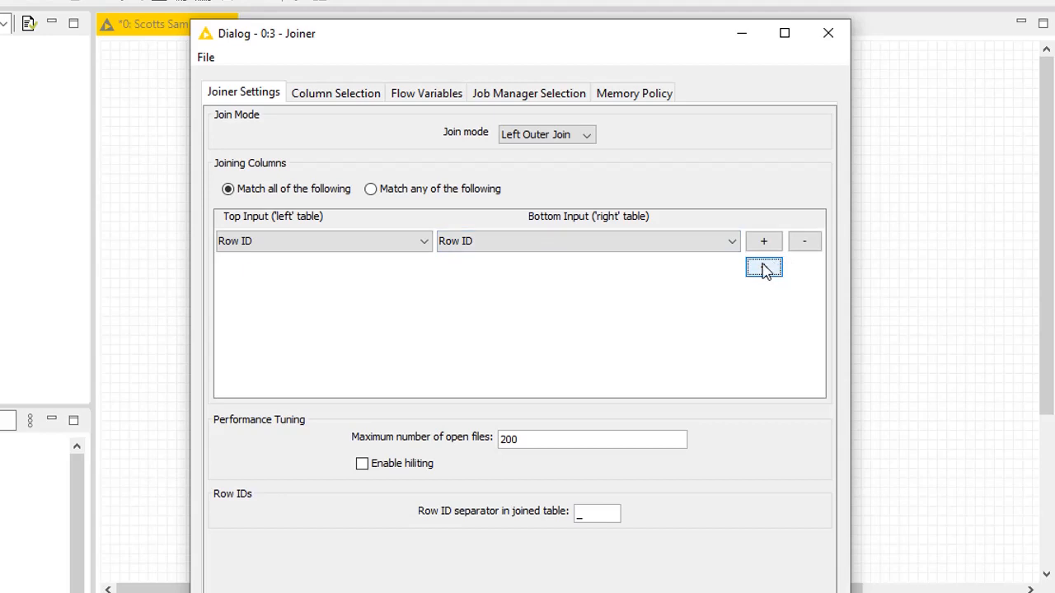
mouse_move(764, 267)
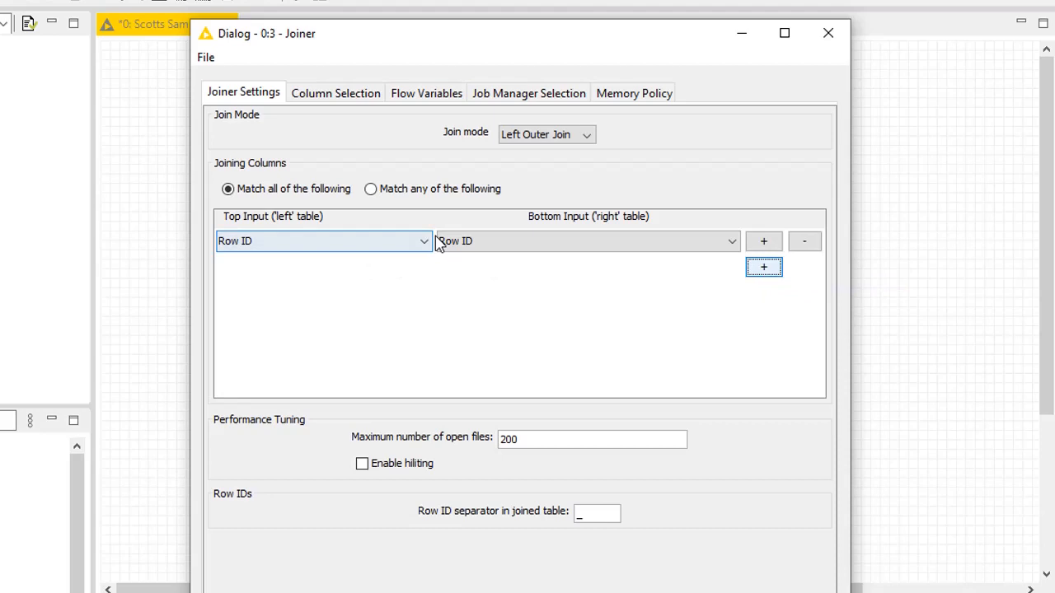
left_click(322, 240)
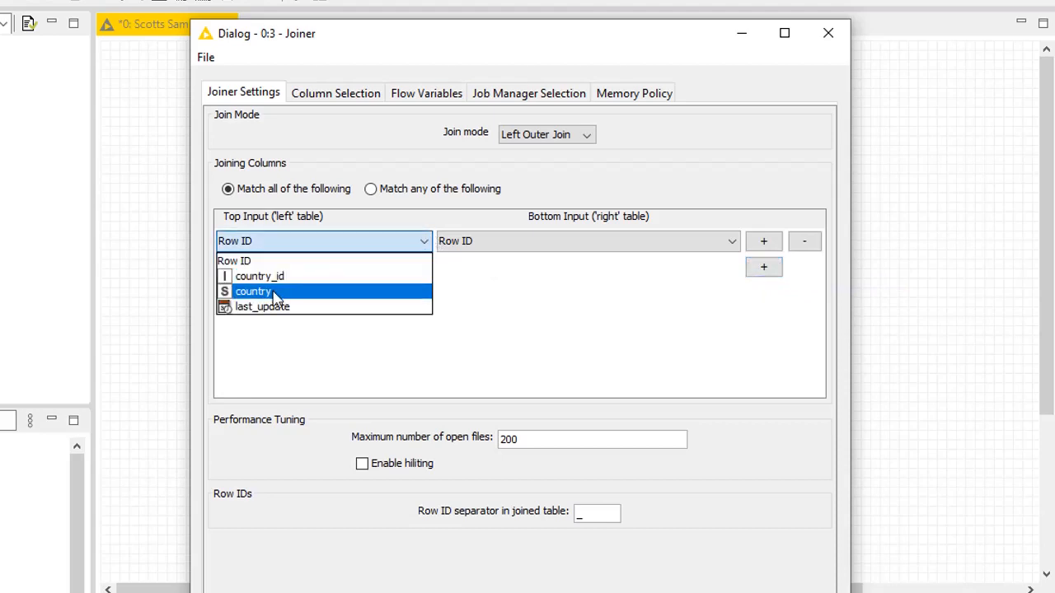
left_click(253, 290)
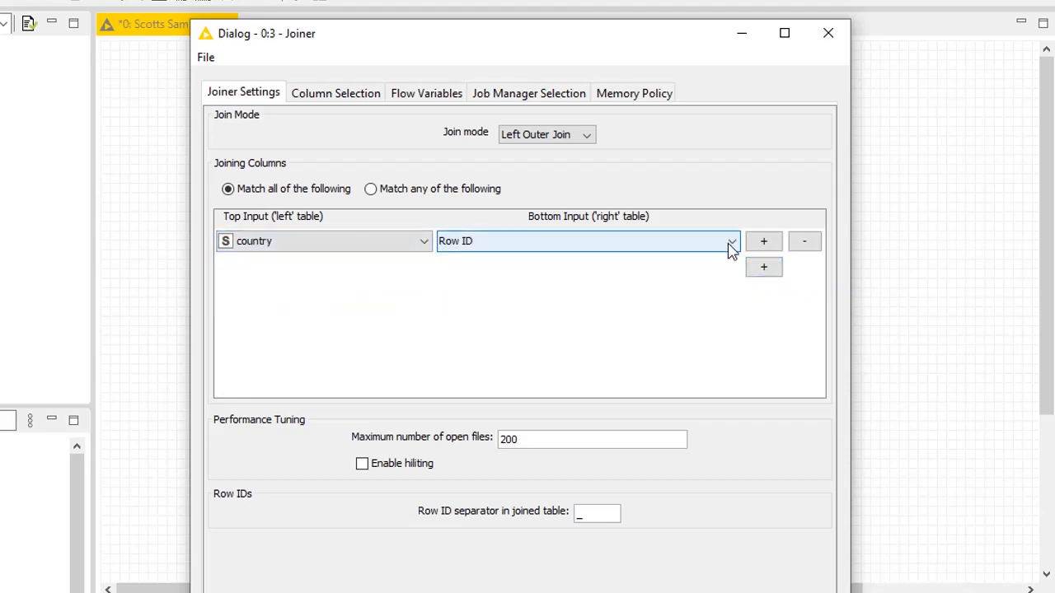
left_click(728, 241)
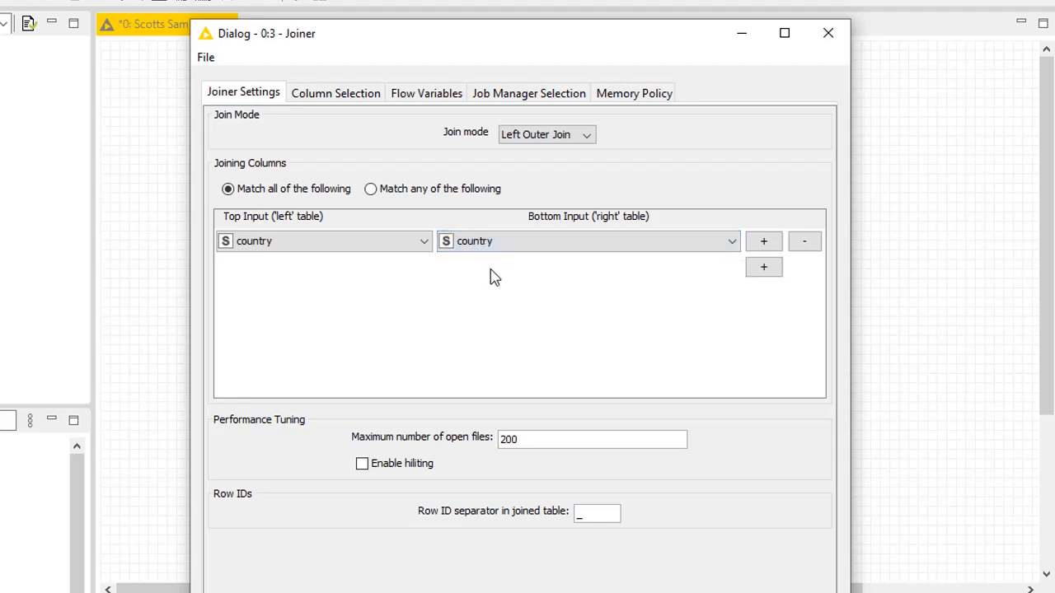
left_click(323, 241)
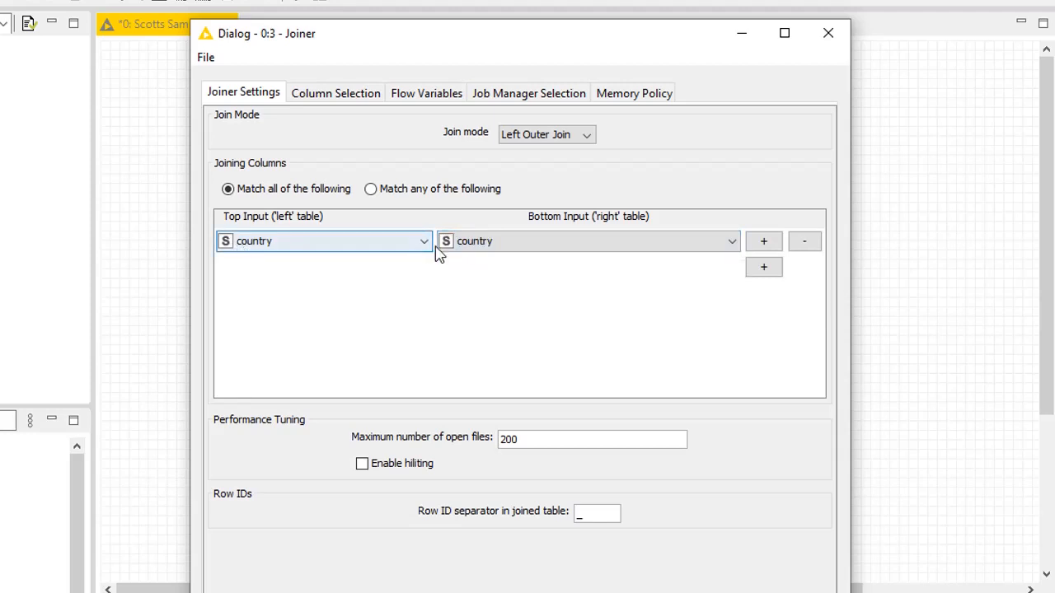
left_click(587, 240)
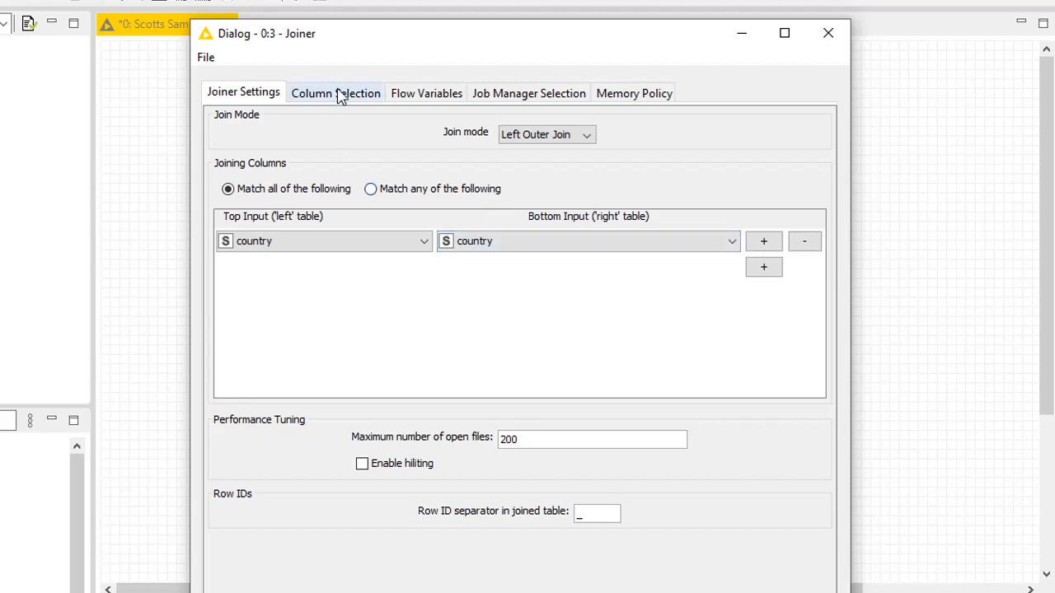
- Limit the reference-table output columns to unitednationsname, countrycodealpha2 and countrycodealpha3
left_click(335, 93)
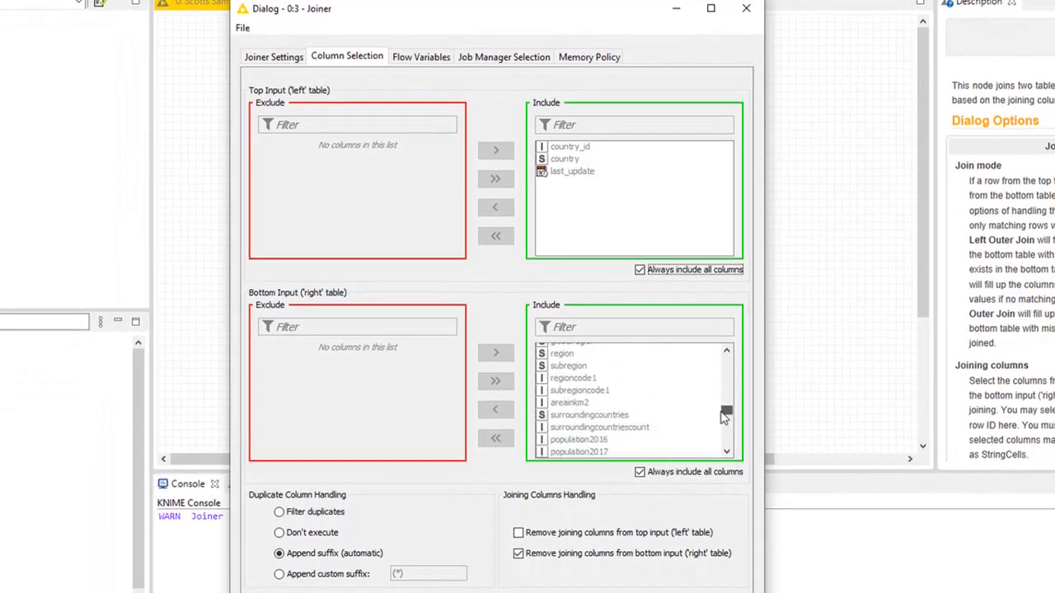
scroll("down", 3)
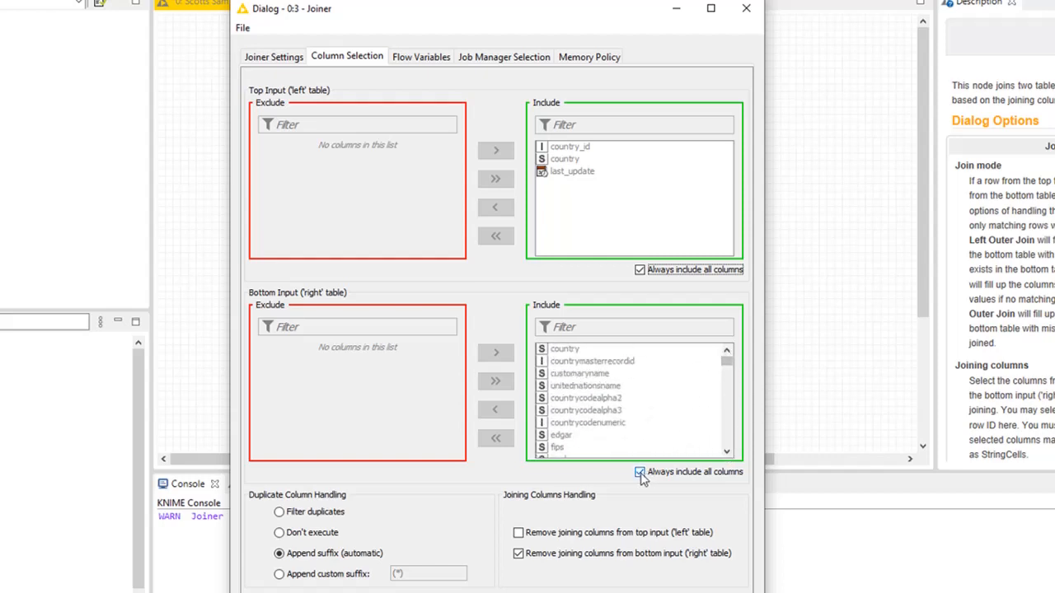
left_click(639, 471)
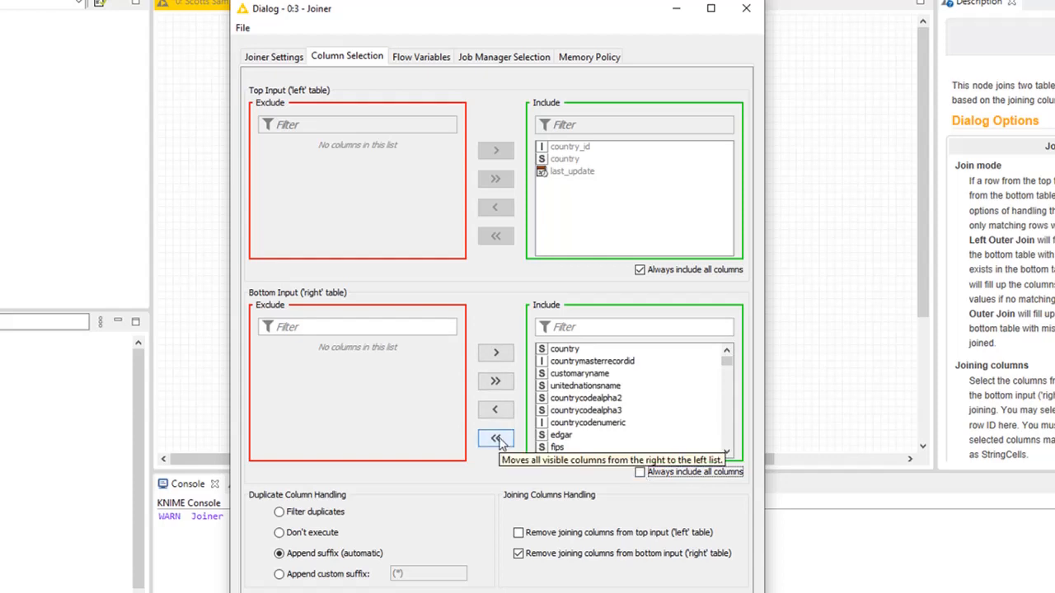
left_click(496, 438)
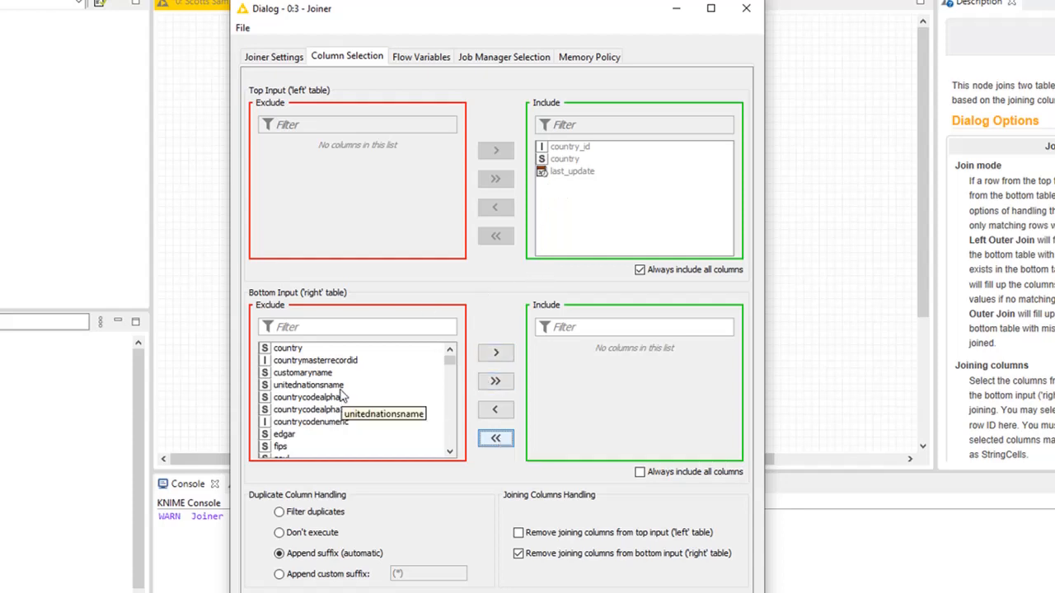
left_click(495, 352)
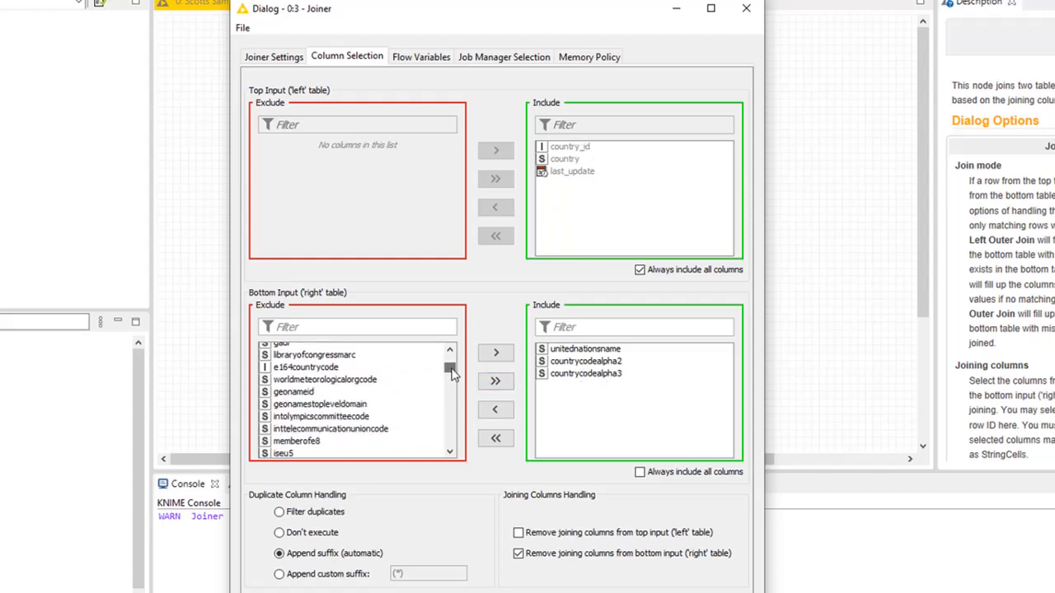
scroll("down", 3)
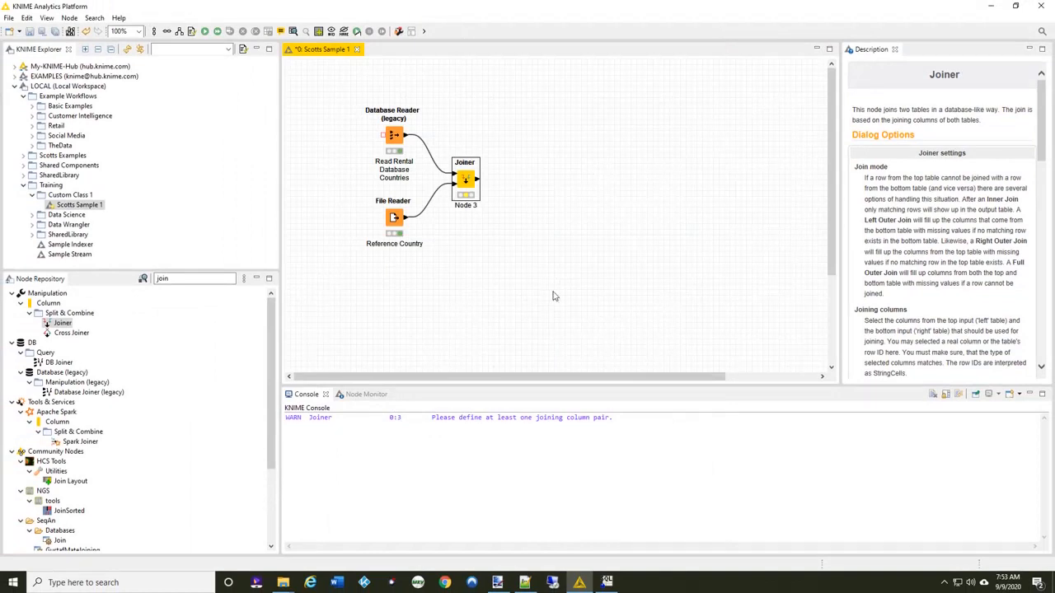
mouse_move(542, 285)
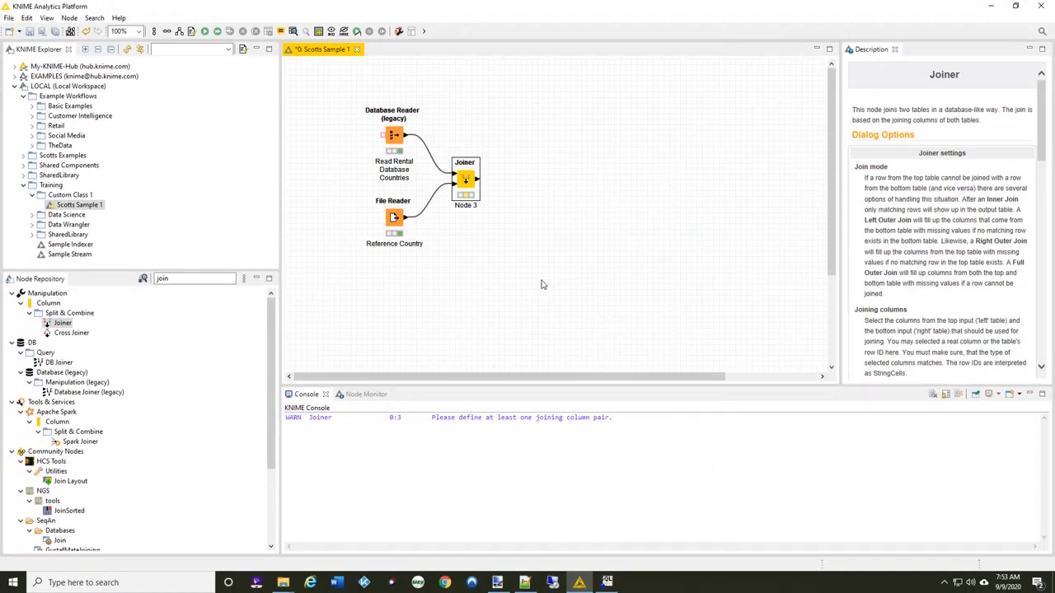
- Bring up the Joiner node's action menu to execute it
right_click(464, 178)
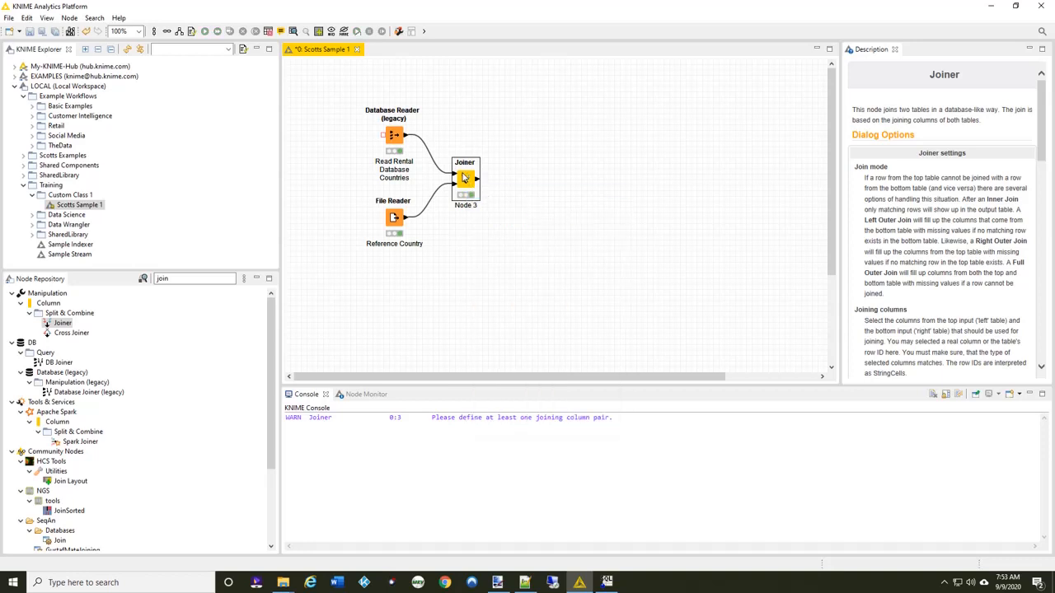
right_click(464, 178)
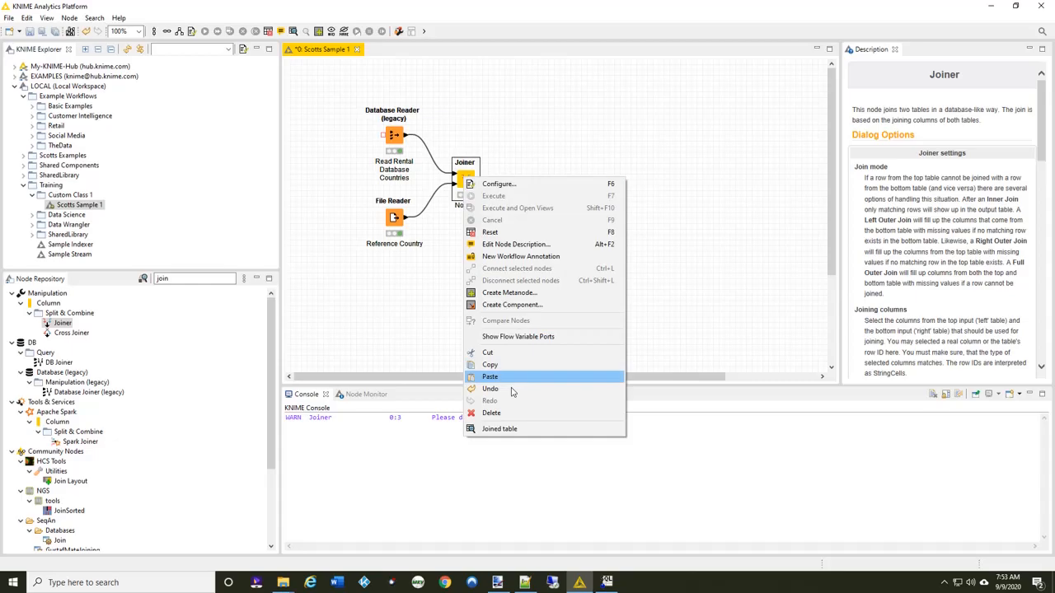
- Open the Joiner's joined output table and select the unmatched United States row
left_click(498, 429)
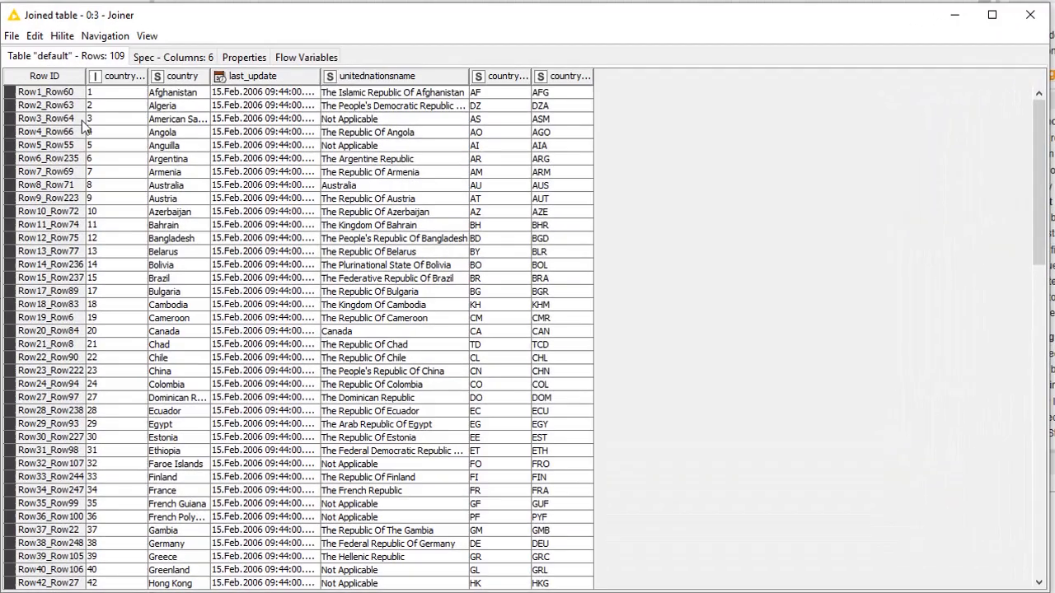
mouse_move(403, 122)
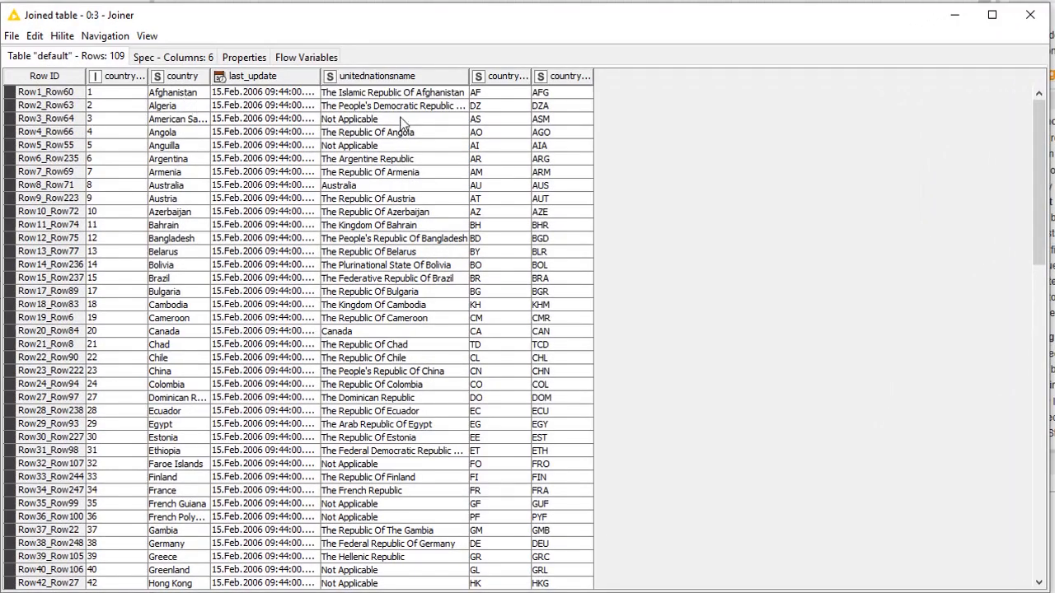
mouse_move(462, 103)
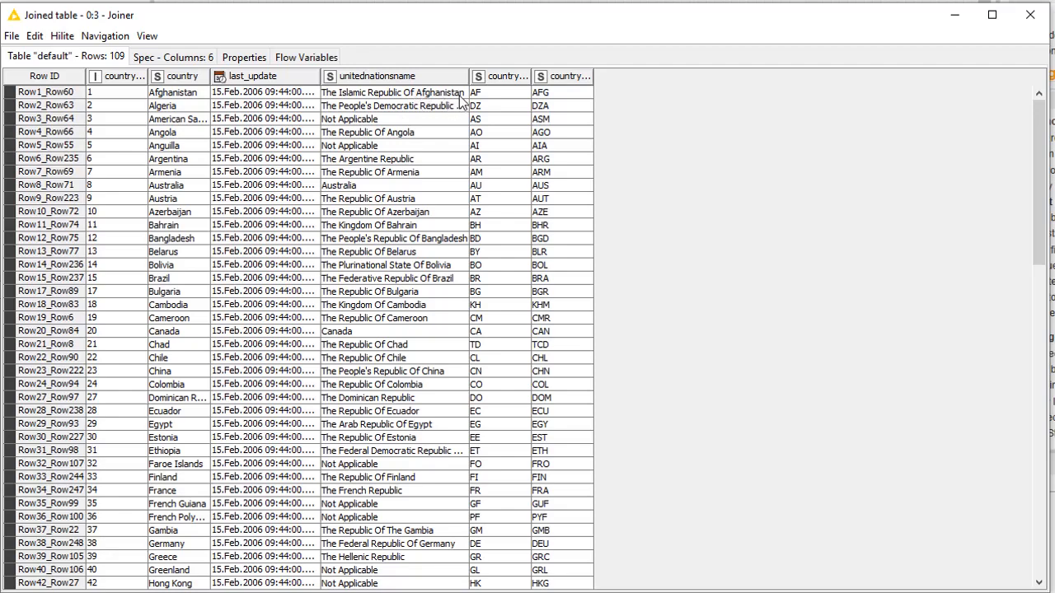
mouse_move(358, 165)
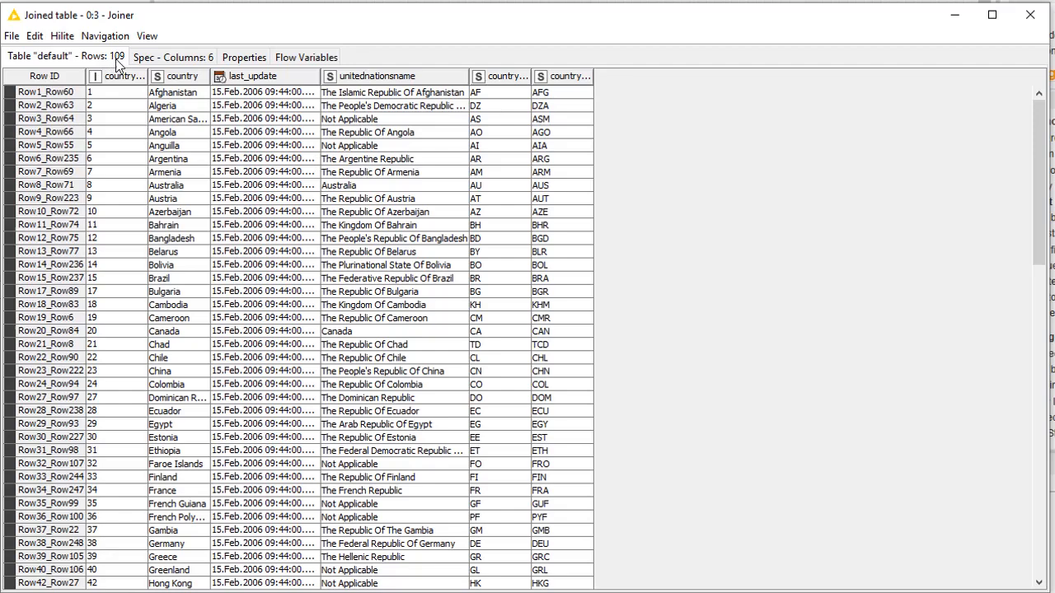
mouse_move(277, 108)
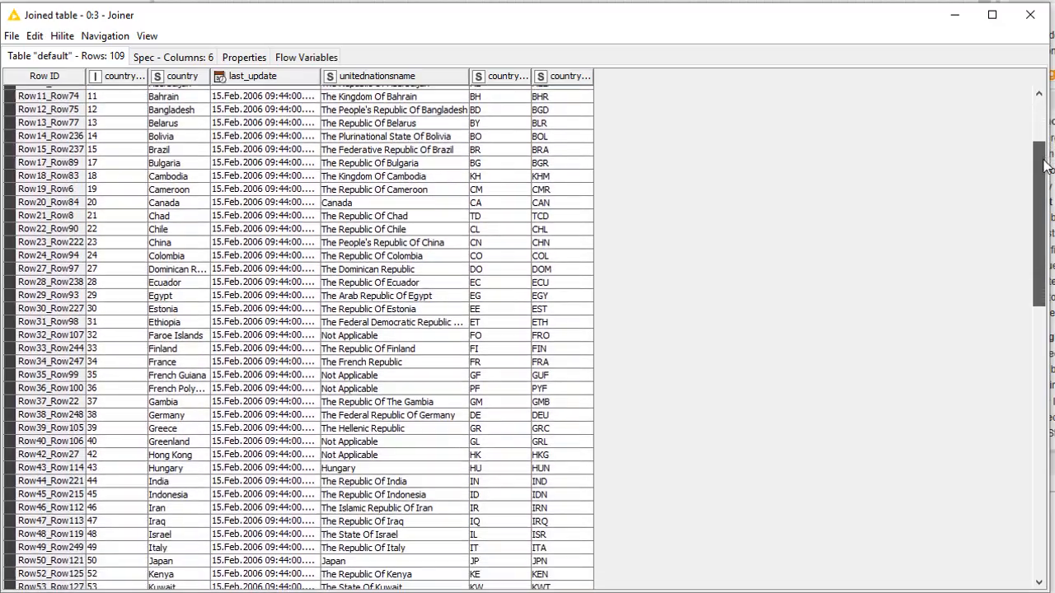
scroll("down", 3)
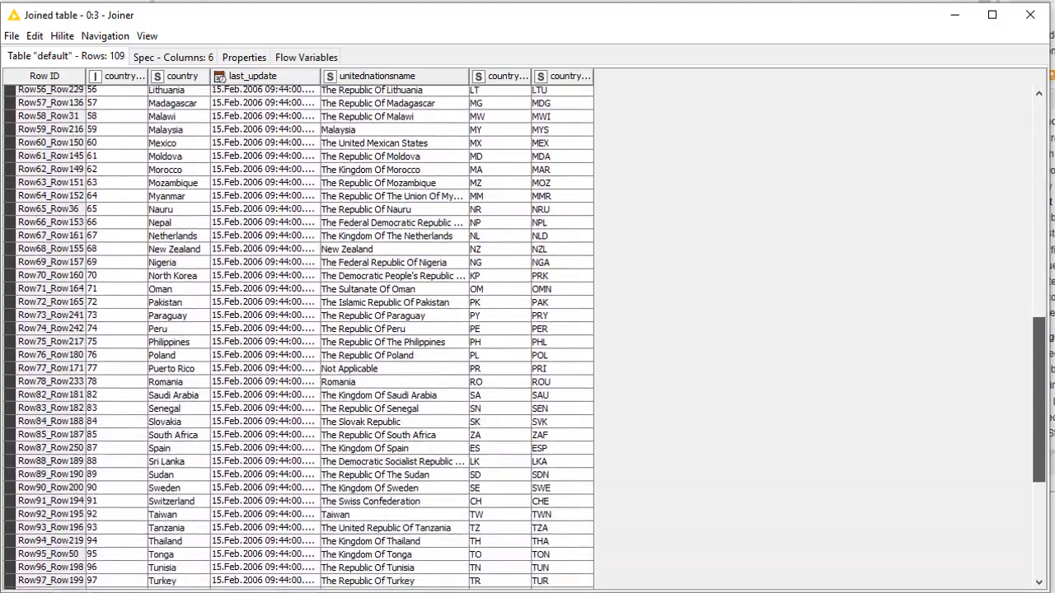
scroll("down", 3)
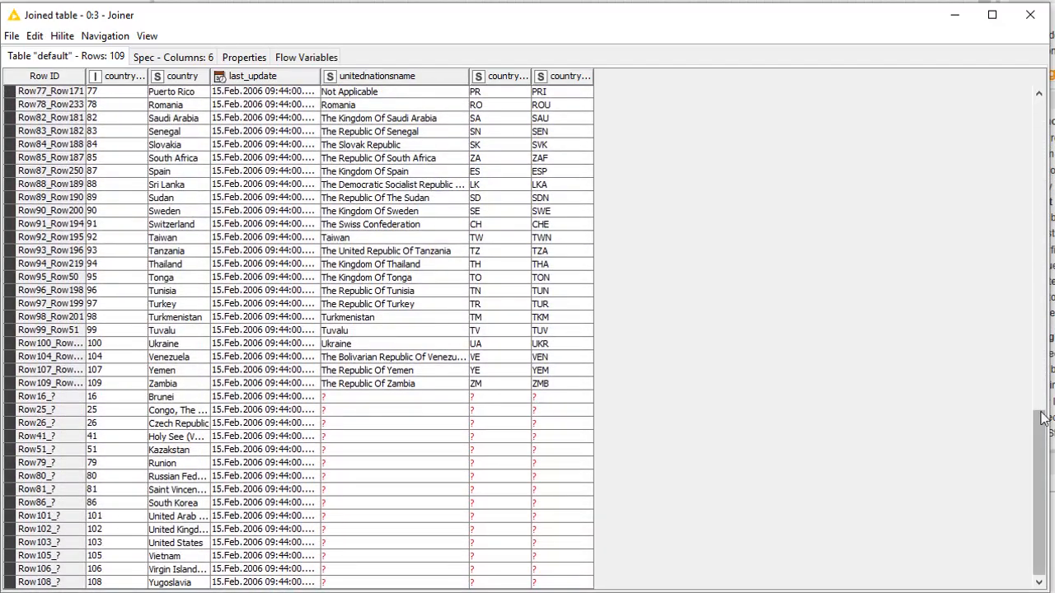
mouse_move(164, 404)
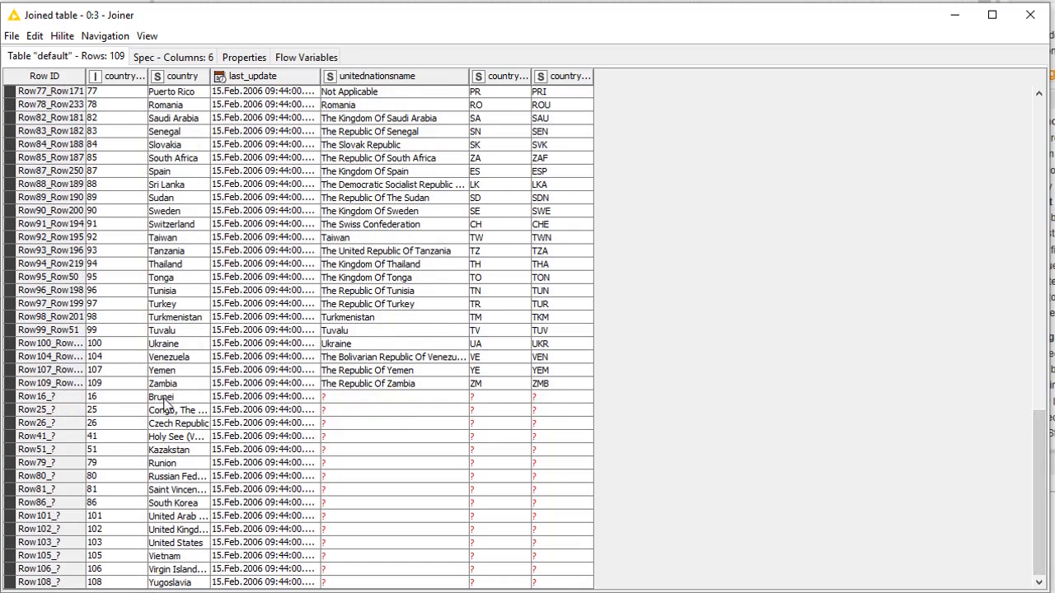
mouse_move(208, 504)
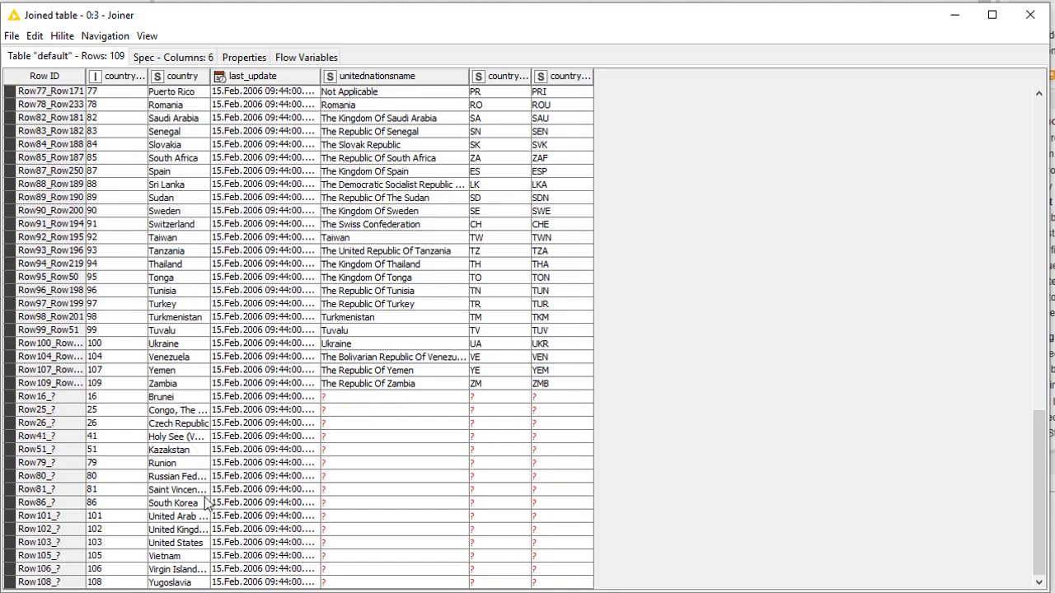
mouse_move(592, 447)
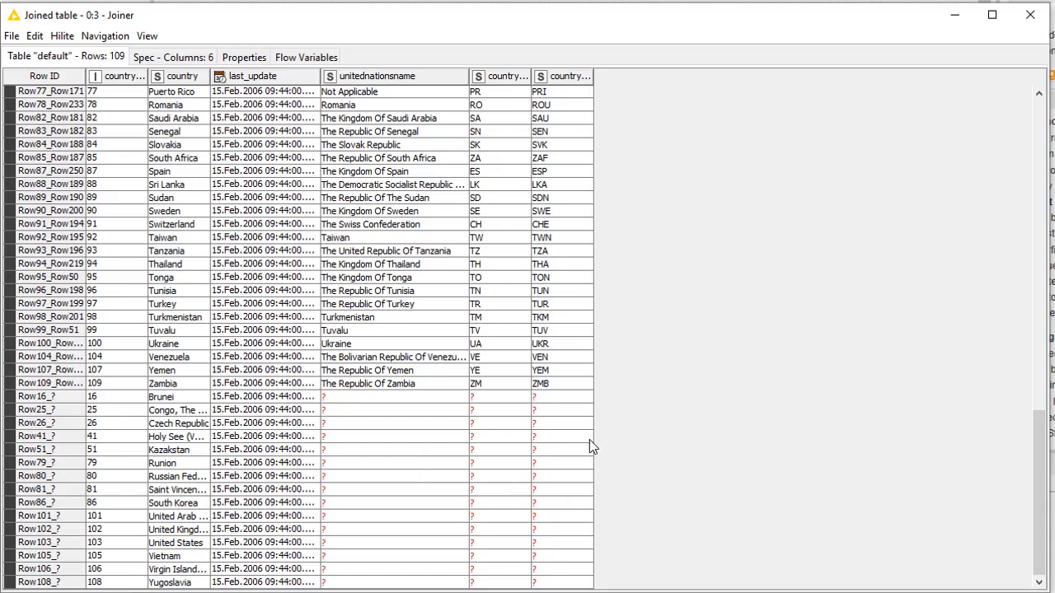
mouse_move(366, 405)
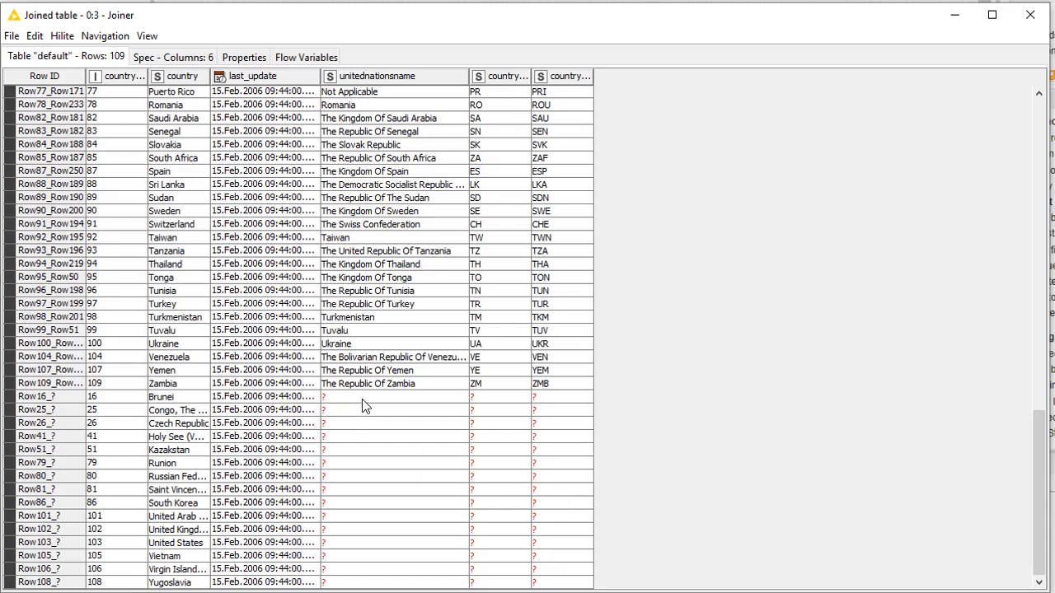
mouse_move(101, 435)
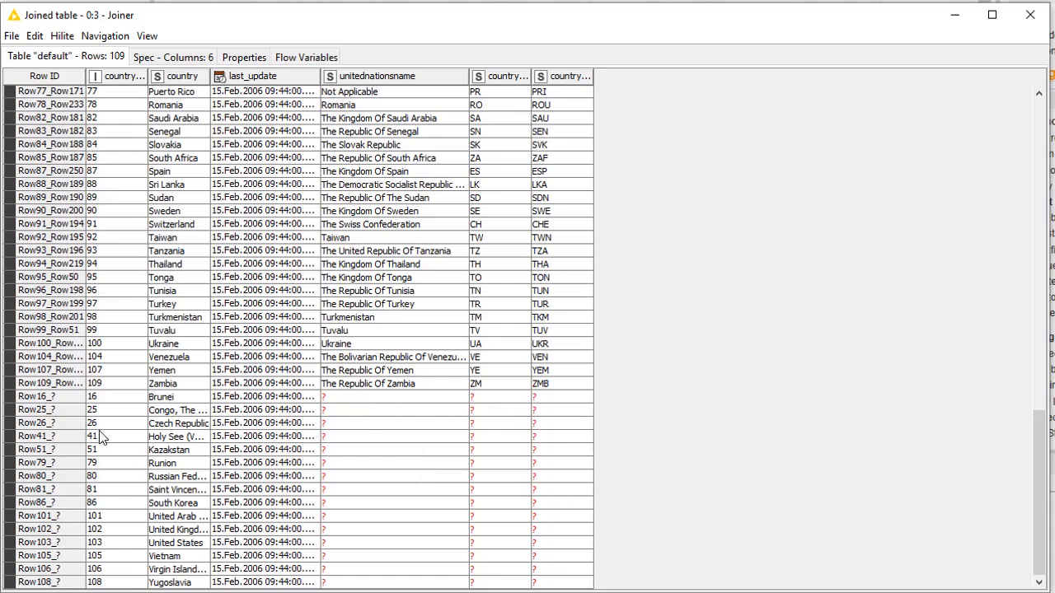
mouse_move(174, 404)
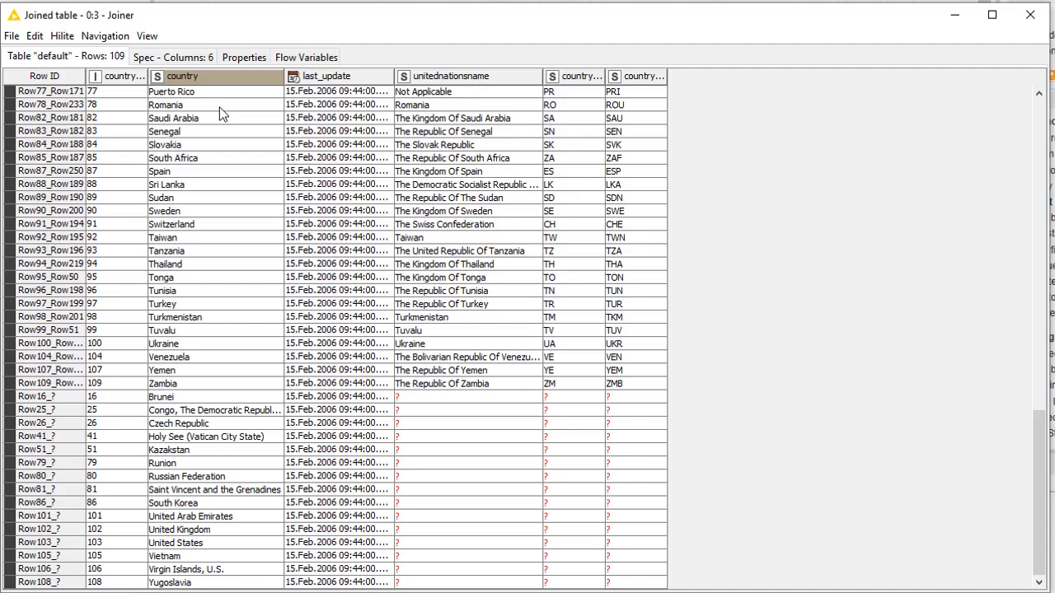
mouse_move(265, 429)
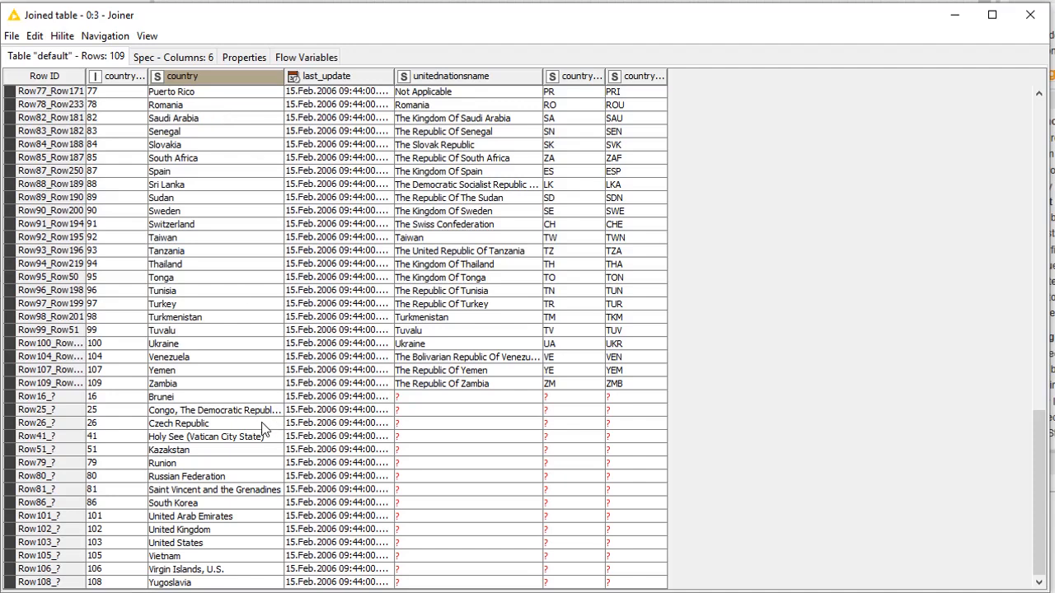
mouse_move(196, 558)
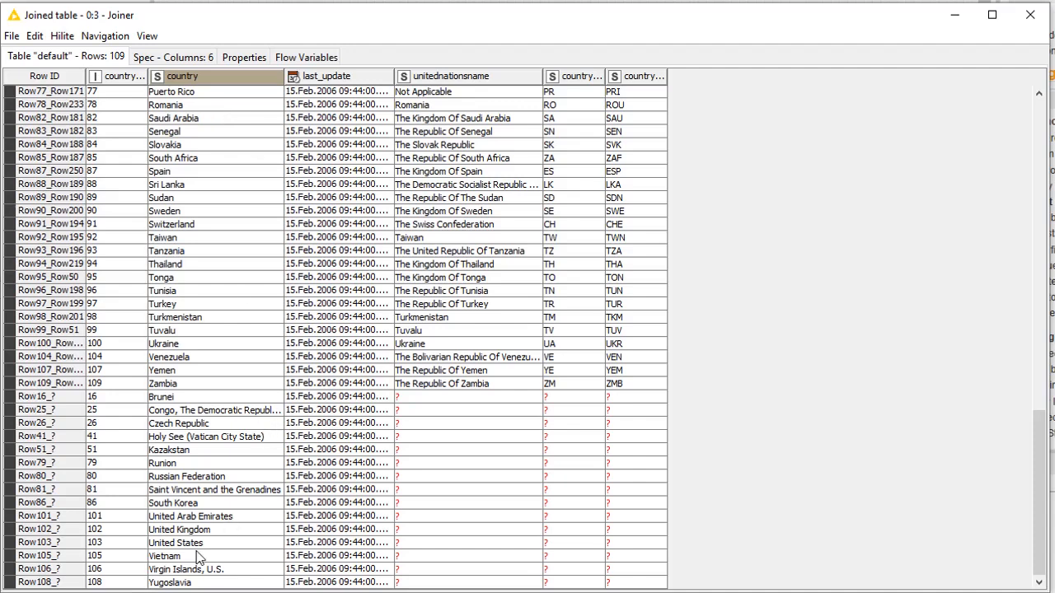
left_click(175, 543)
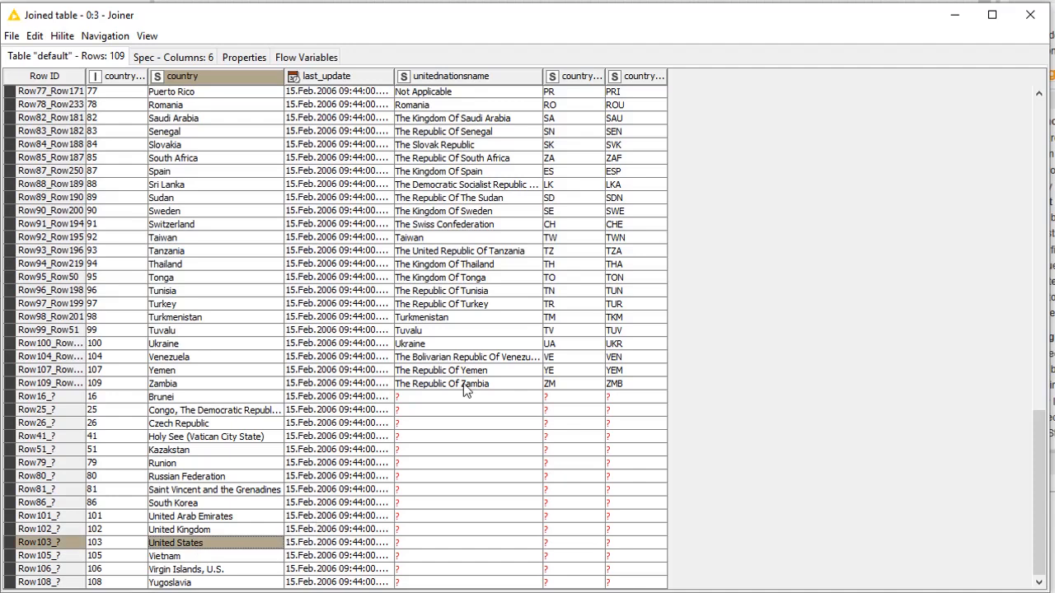
mouse_move(478, 370)
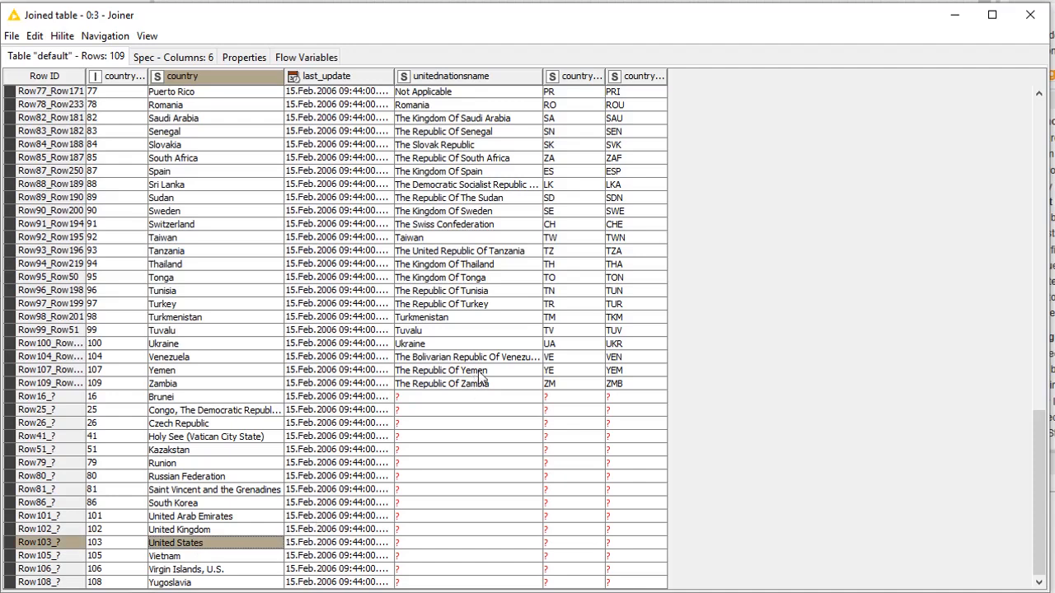
mouse_move(639, 55)
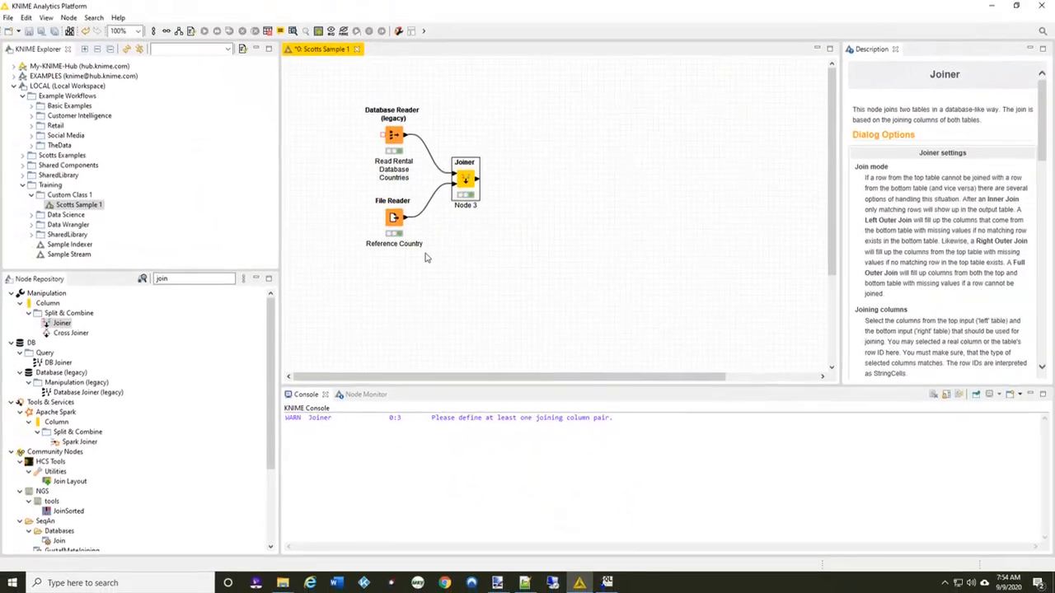
right_click(394, 216)
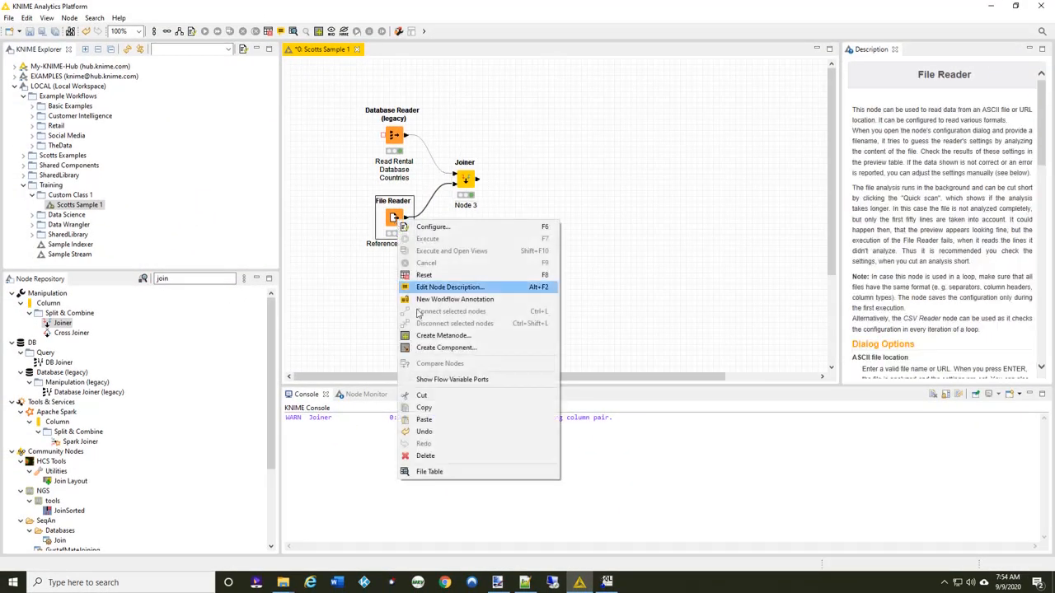
left_click(429, 472)
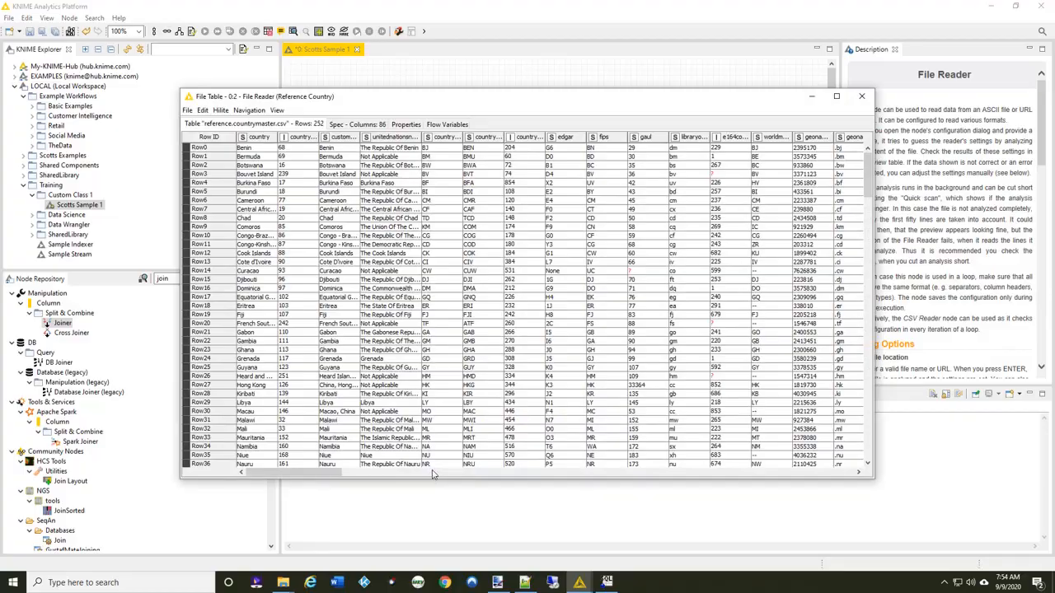
left_click(837, 97)
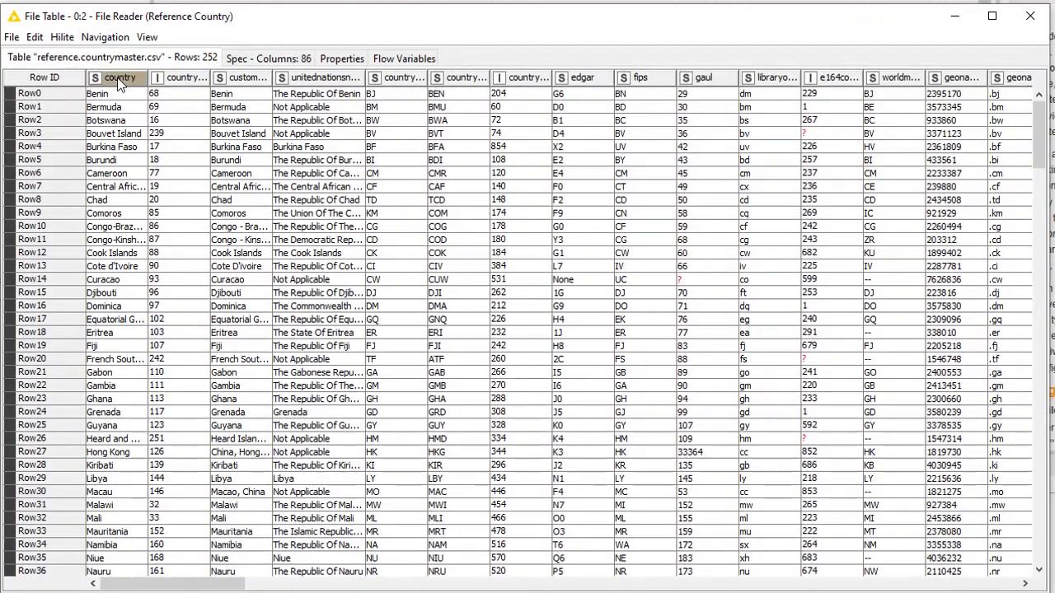
left_click(119, 78)
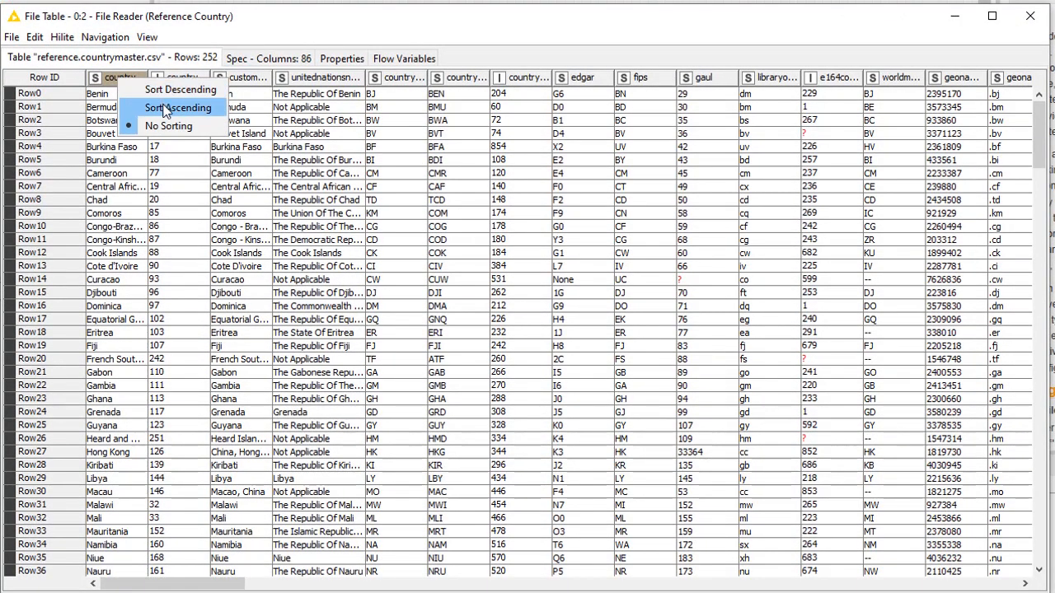
left_click(178, 108)
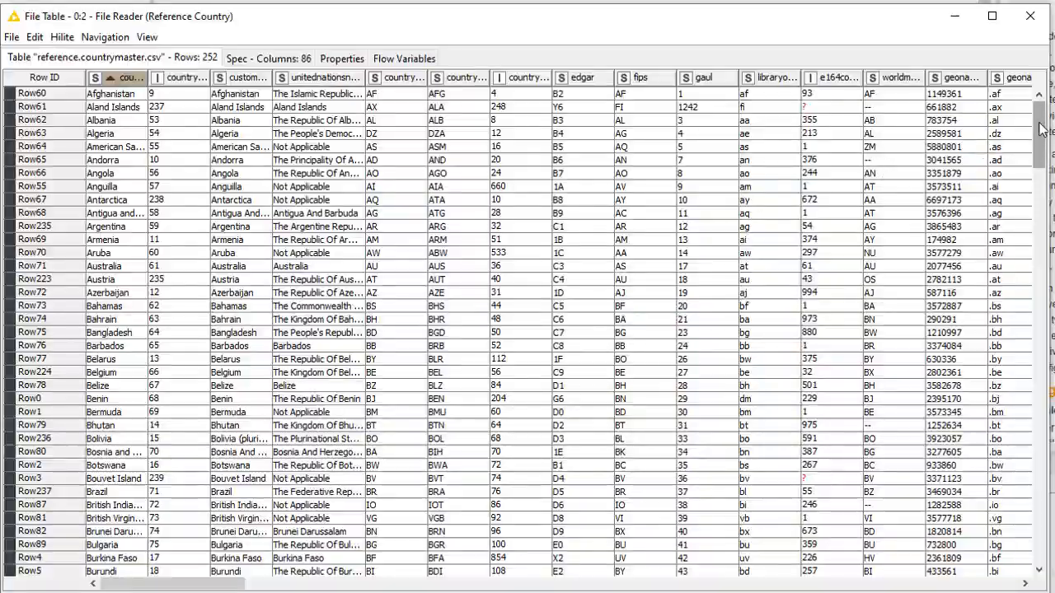
scroll("down", 3)
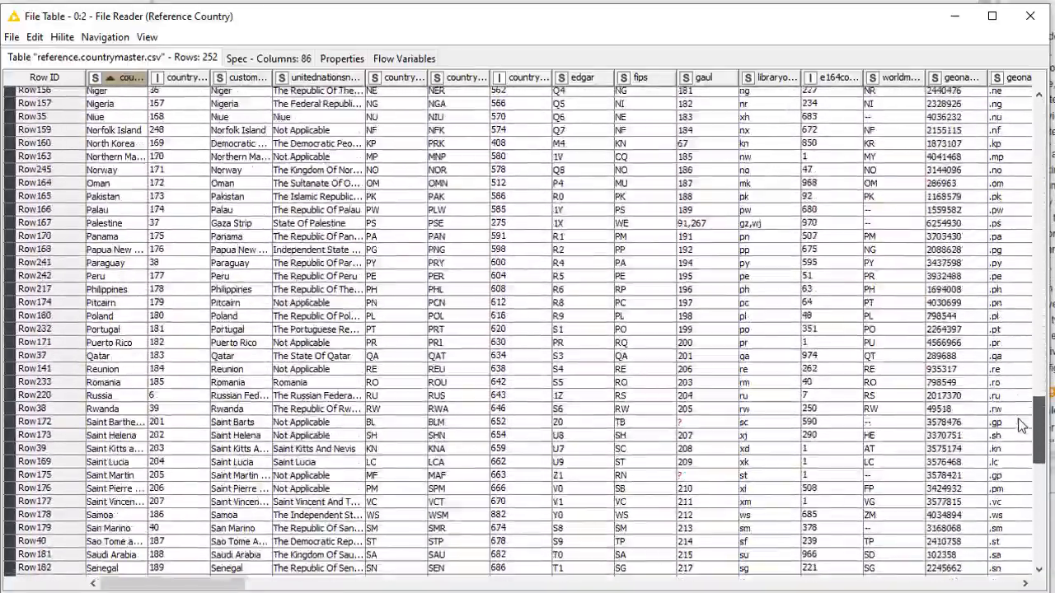
scroll("down", 3)
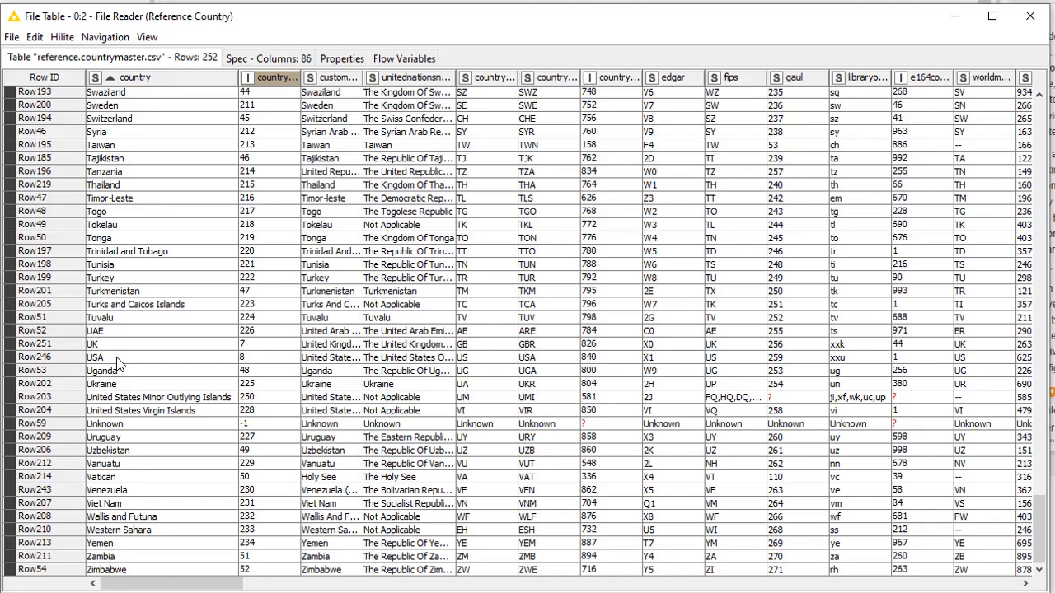
left_click(94, 356)
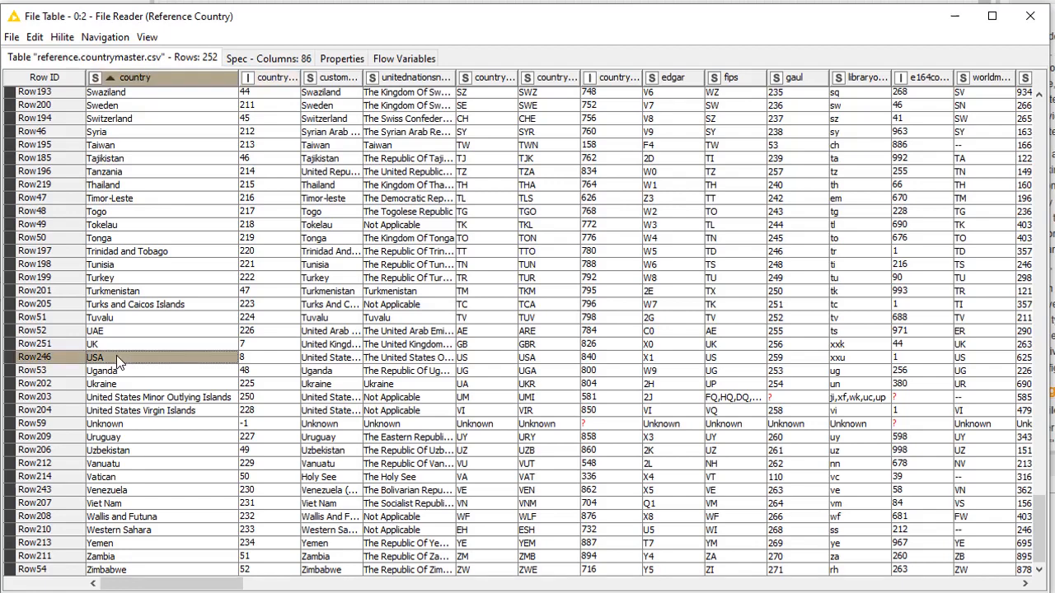
mouse_move(122, 365)
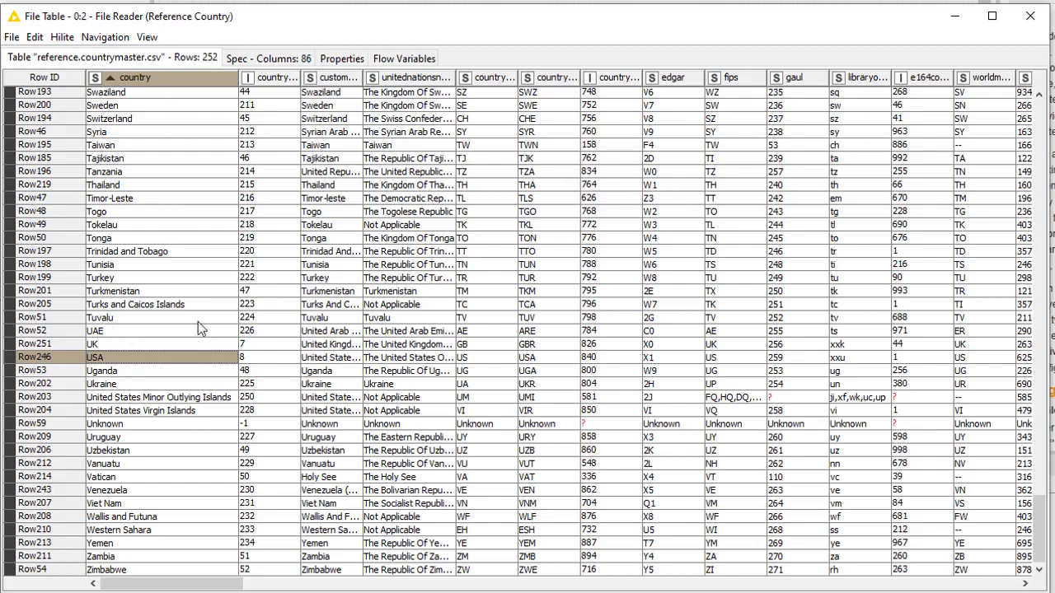
mouse_move(168, 536)
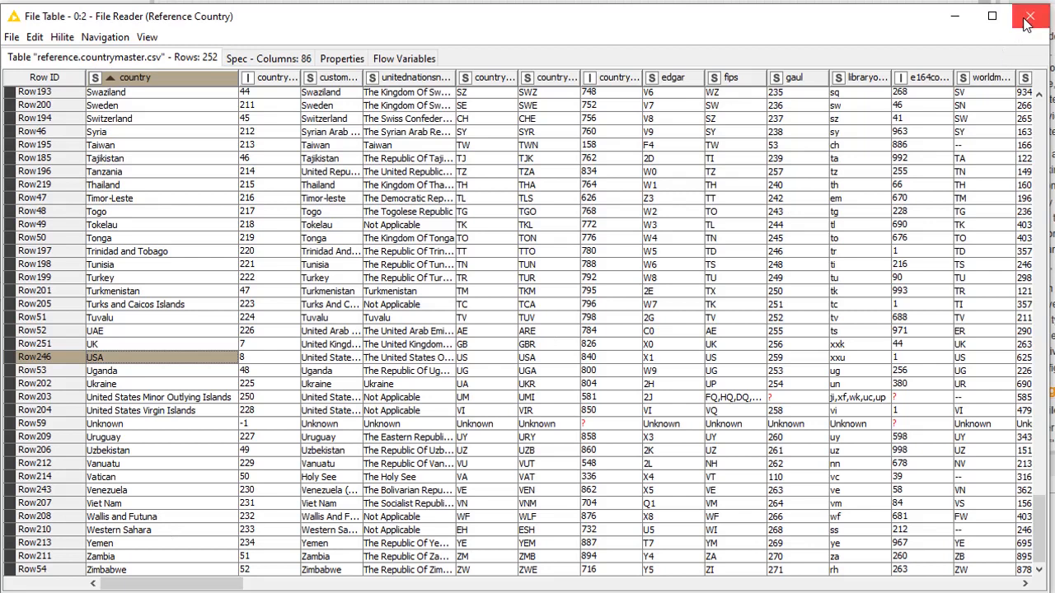
mouse_move(1029, 17)
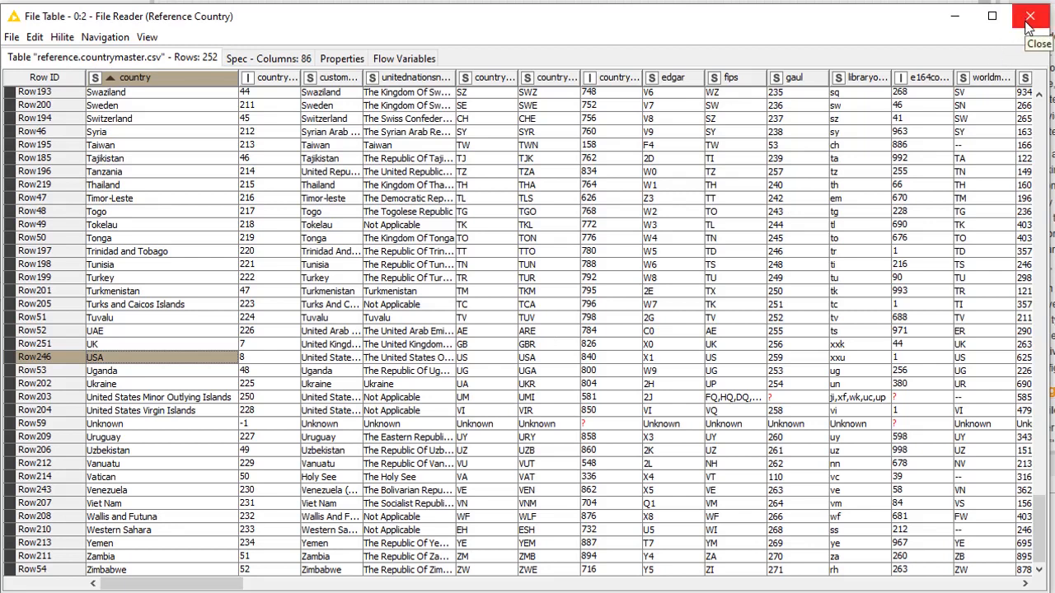
left_click(1029, 16)
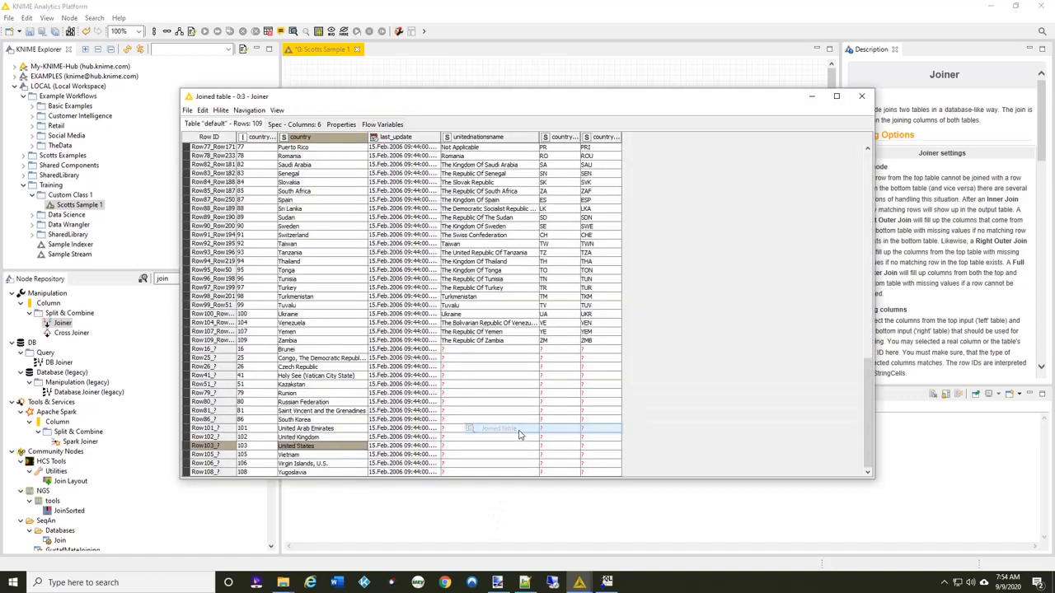
mouse_move(622, 405)
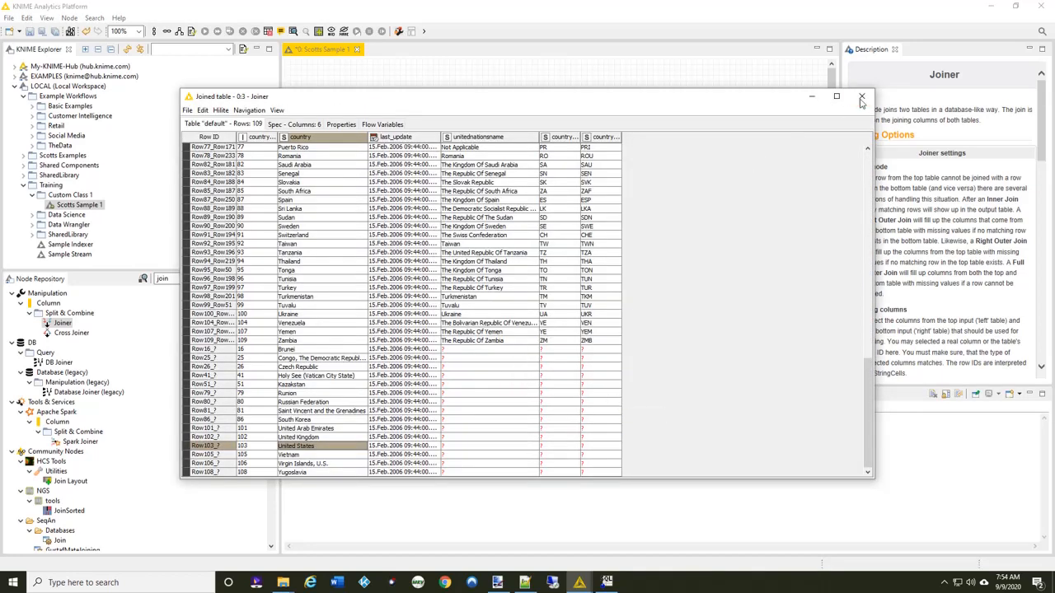
mouse_move(862, 97)
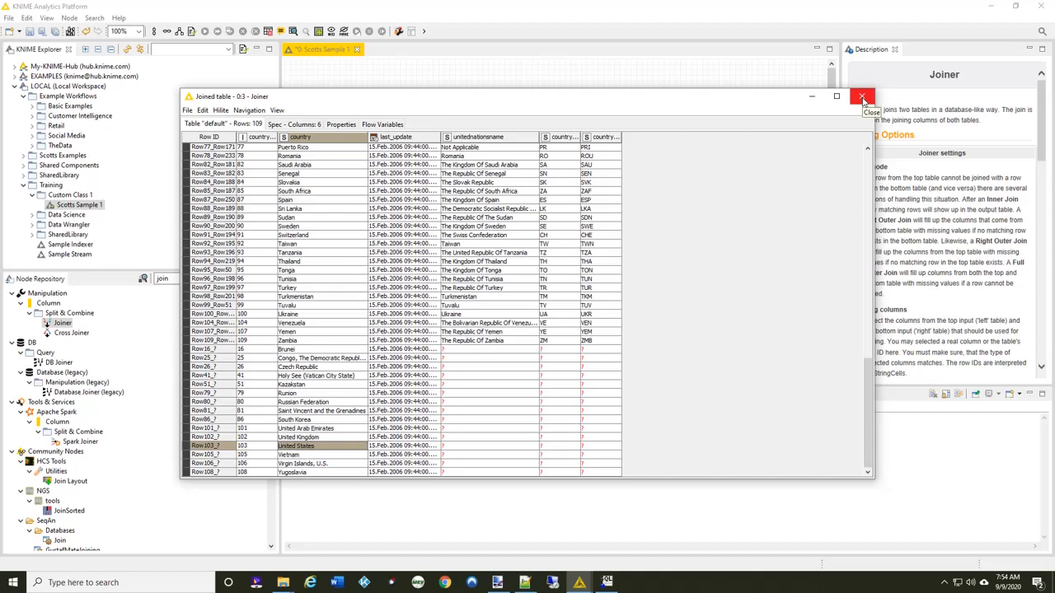
left_click(863, 97)
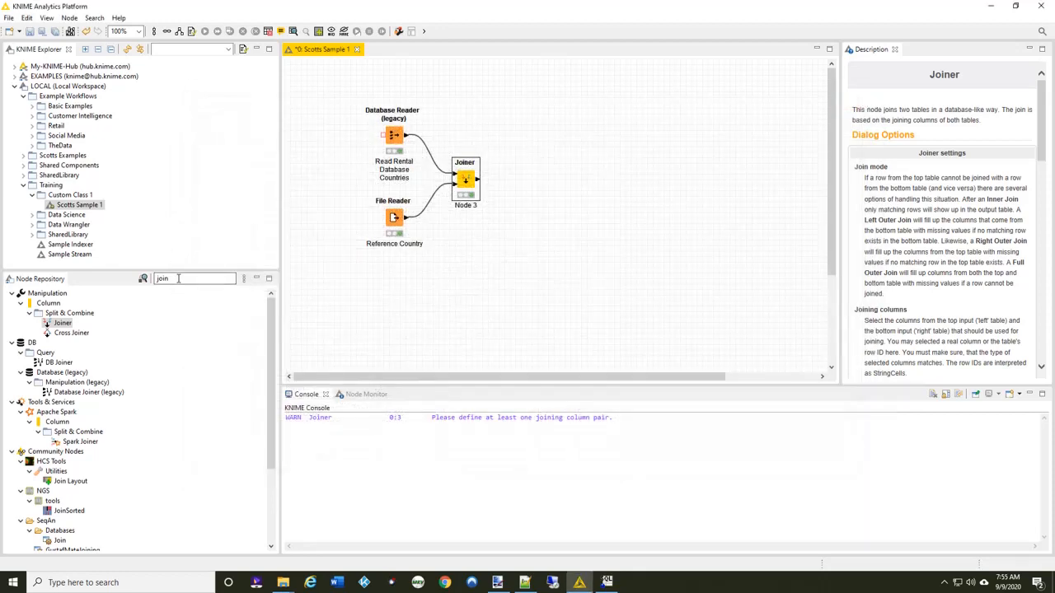
- Search 'mis' for the Missing Value node, then open its configuration after the Joiner
type("missing")
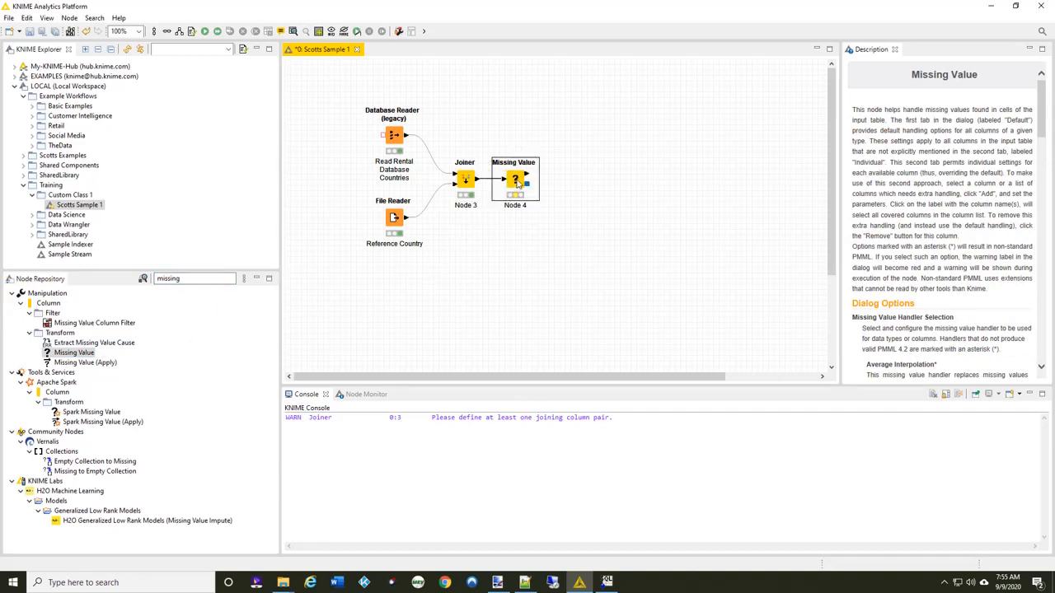
double_click(514, 180)
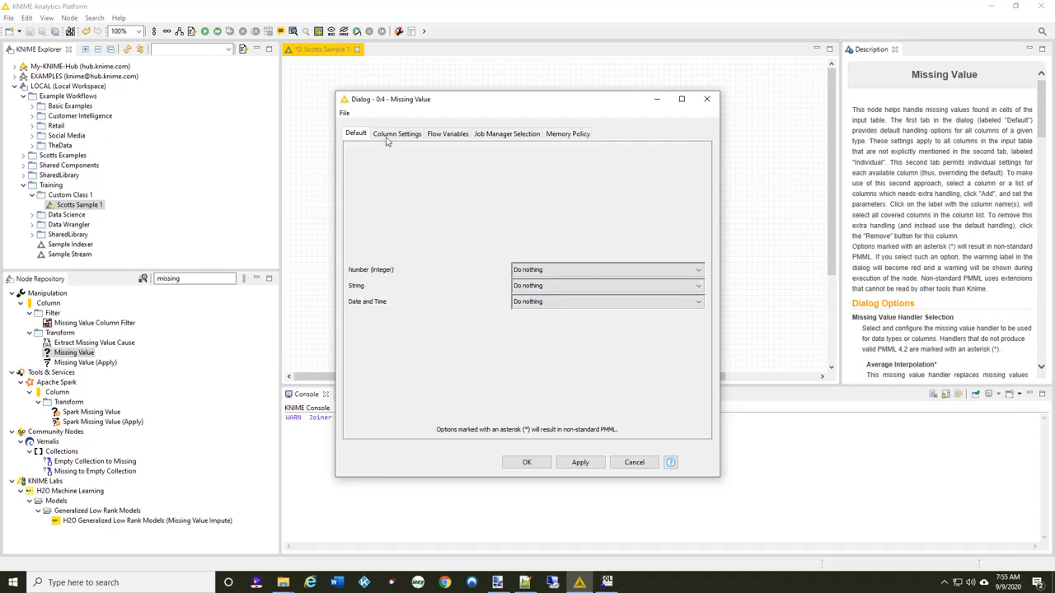
- Fill missing unitednationsname values with the fixed value 'unknown' and confirm
left_click(396, 133)
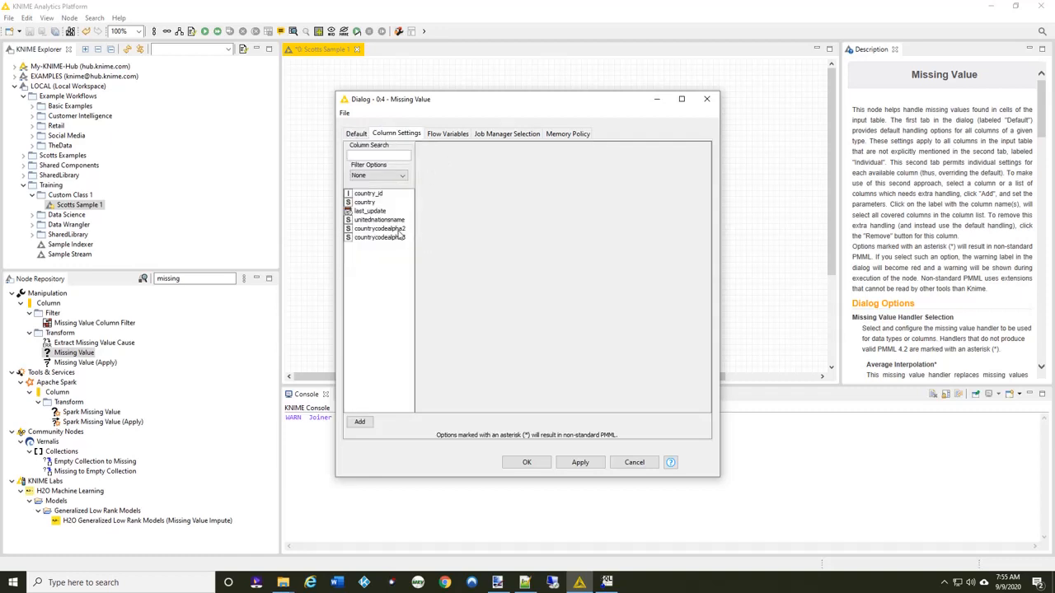
left_click(379, 219)
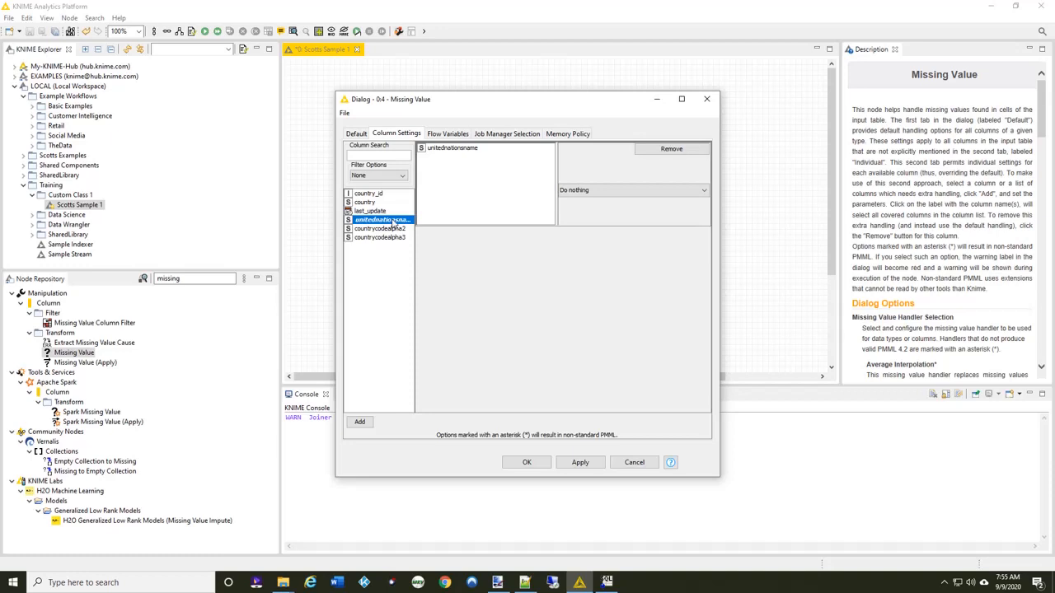
mouse_move(481, 154)
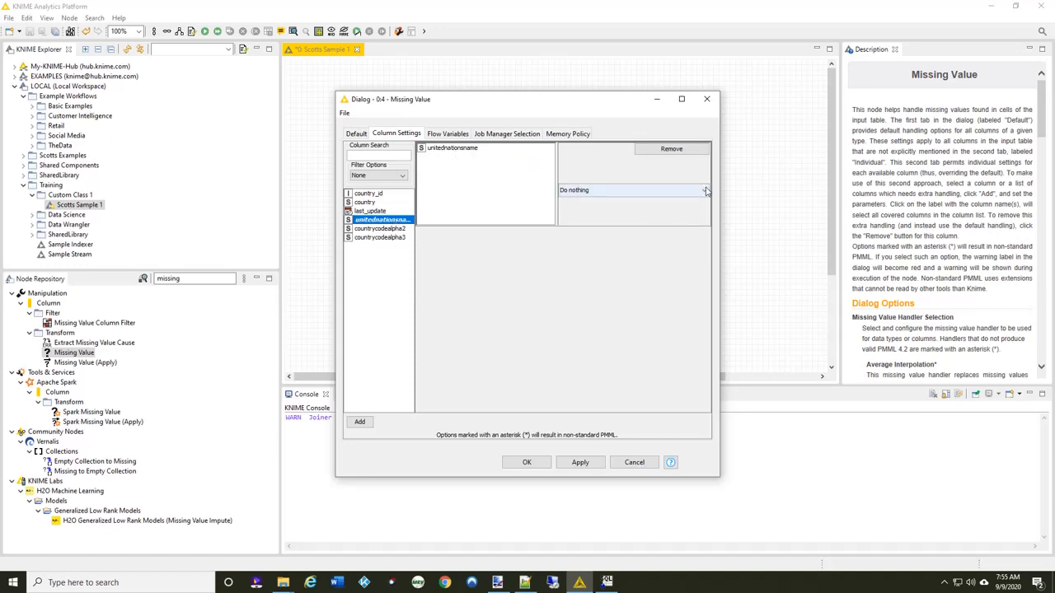
left_click(704, 190)
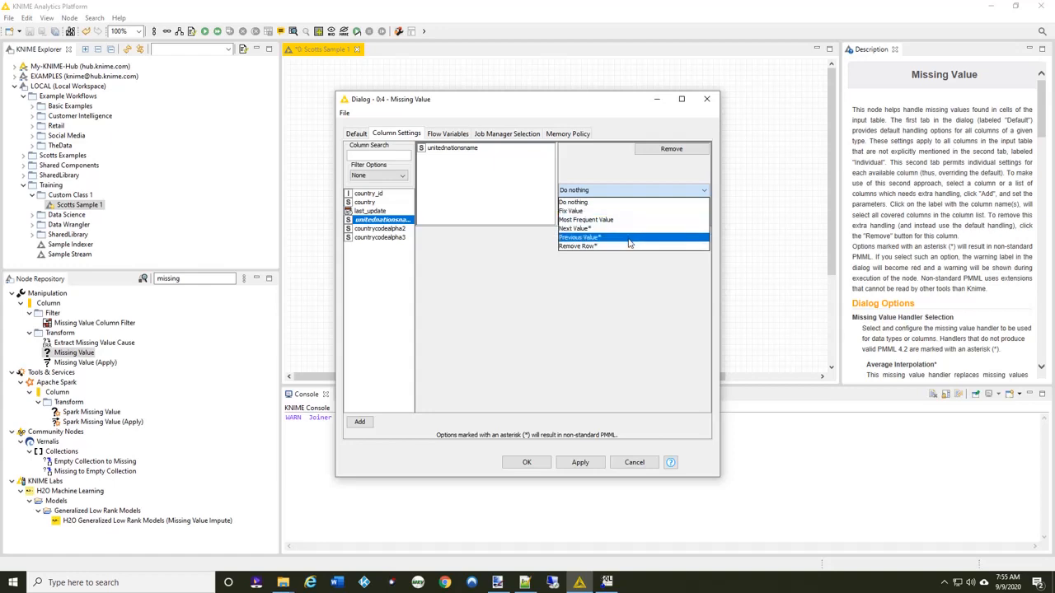
left_click(570, 210)
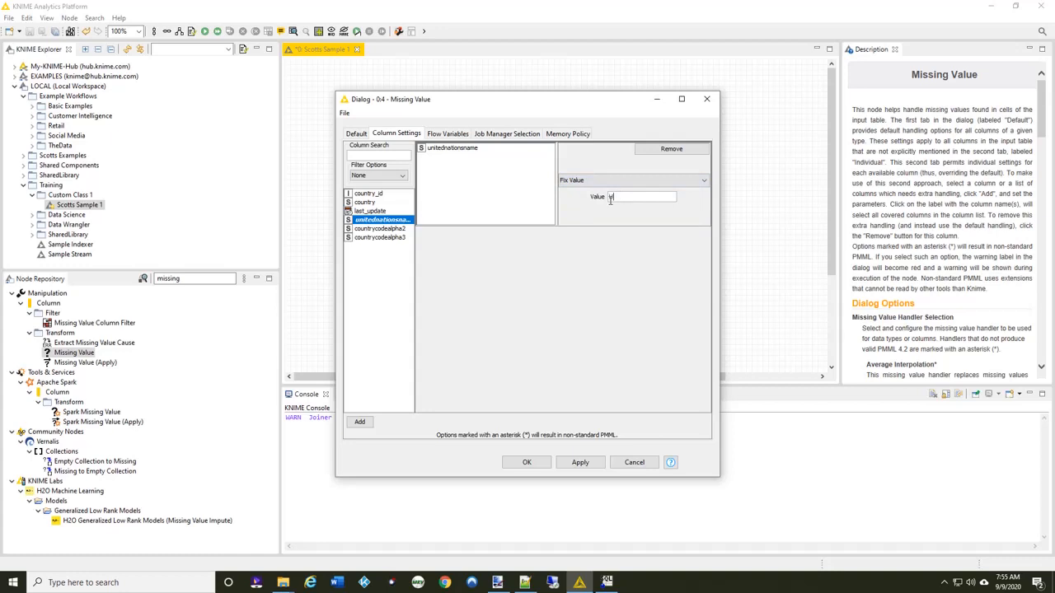
type("nknown")
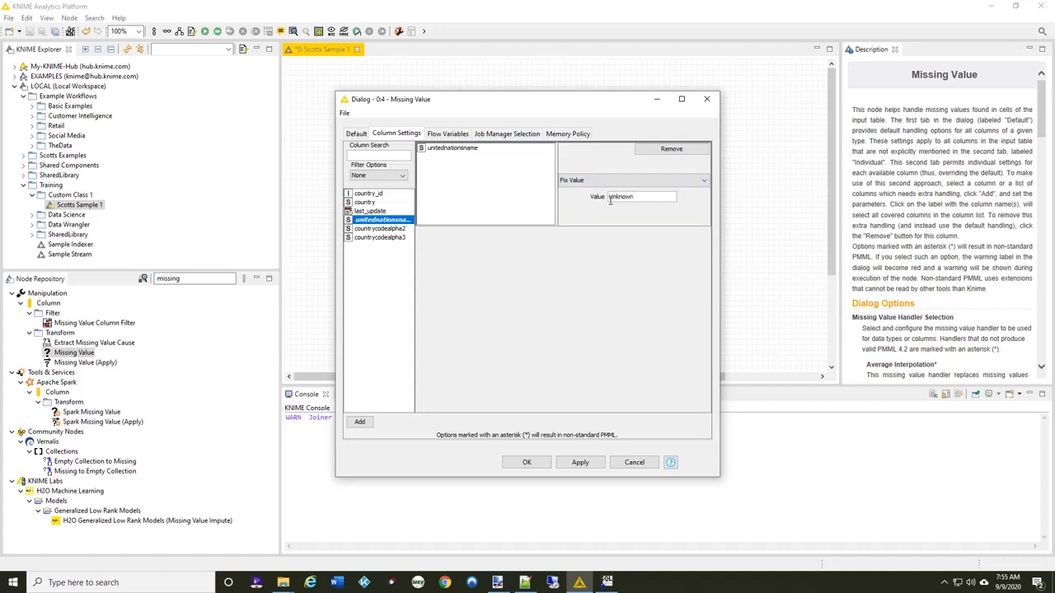
left_click(634, 462)
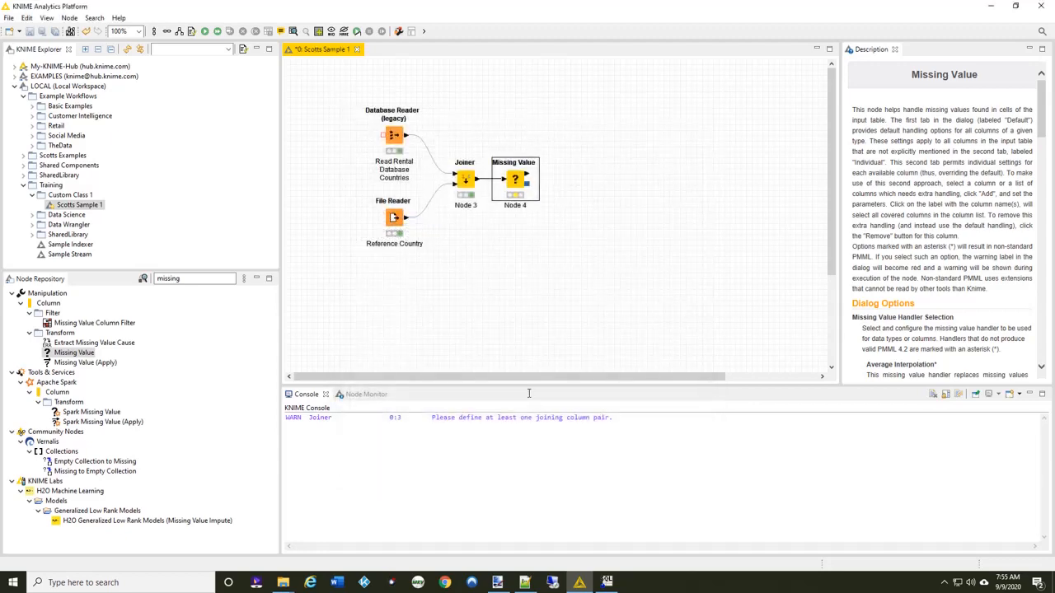
- Execute the Missing Value node from its context menu
right_click(513, 179)
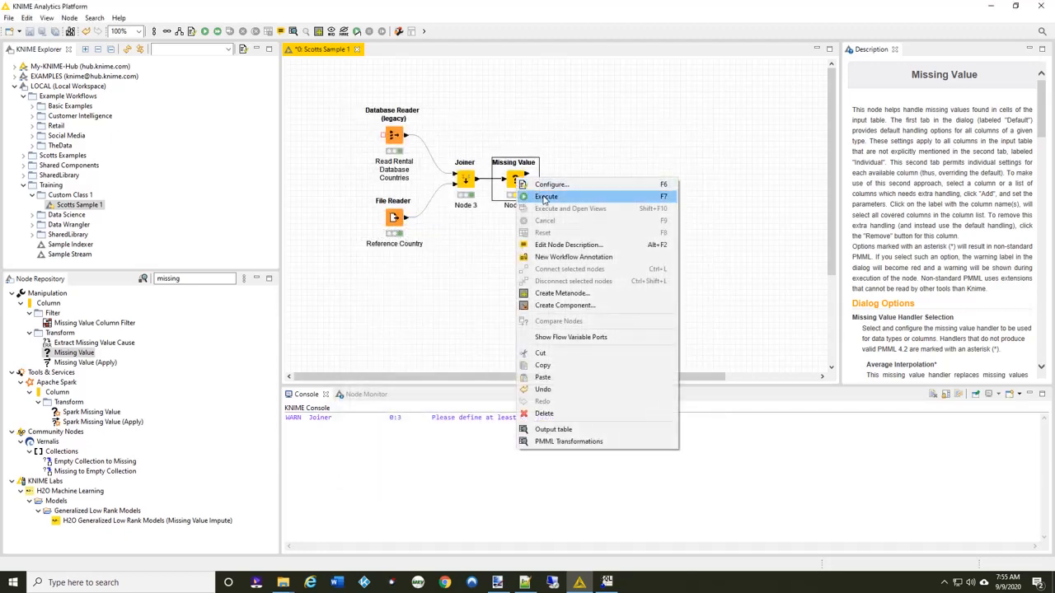
left_click(546, 196)
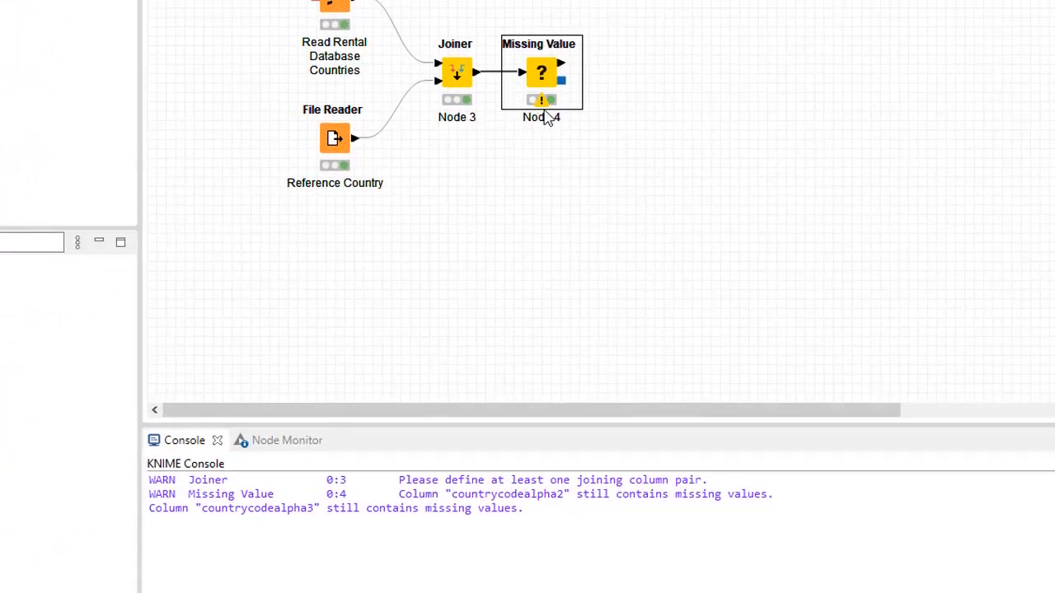
mouse_move(551, 107)
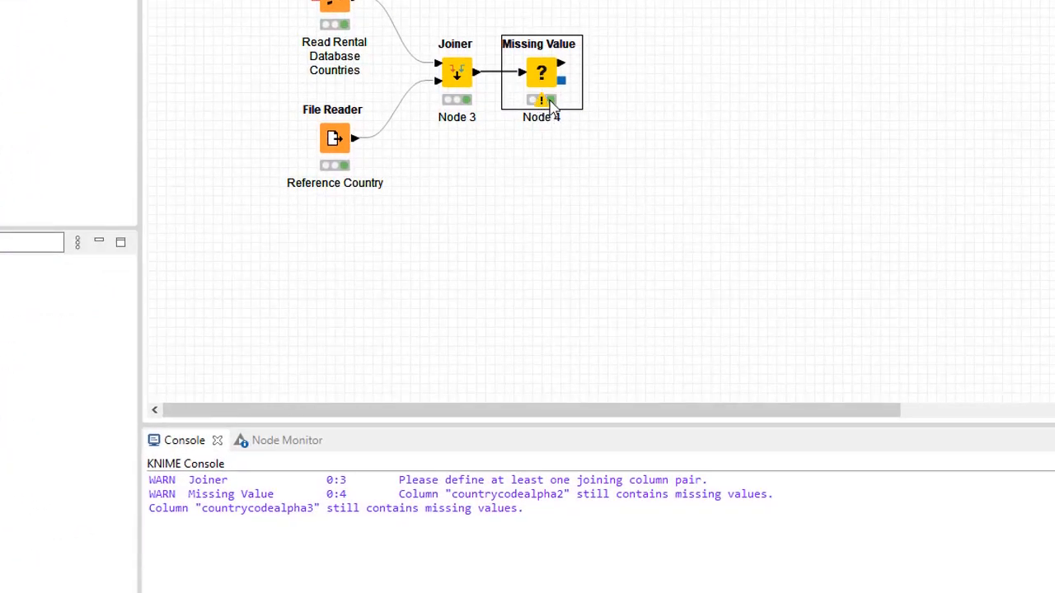
mouse_move(288, 541)
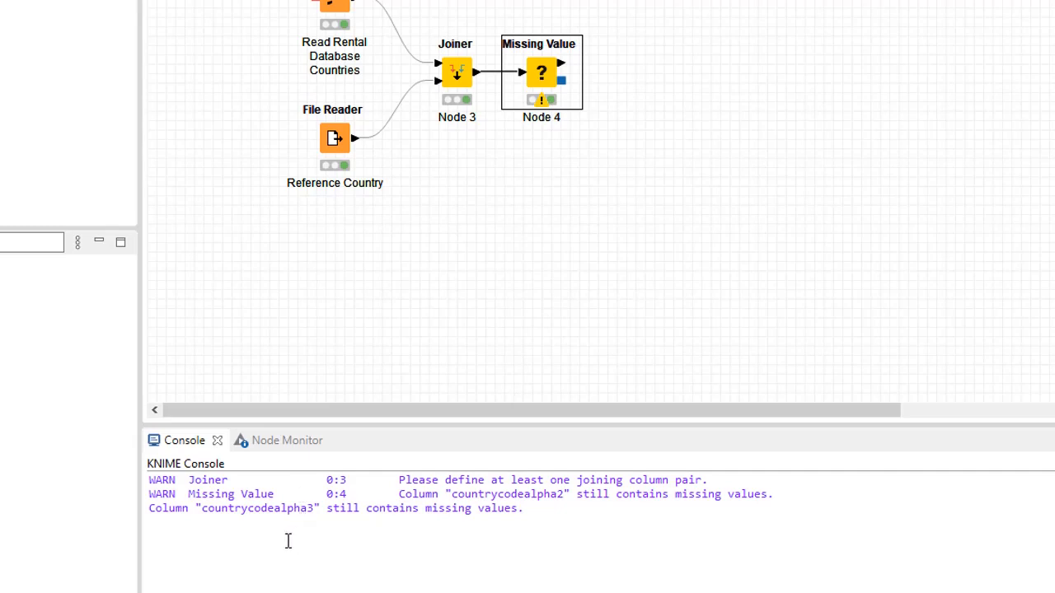
mouse_move(555, 495)
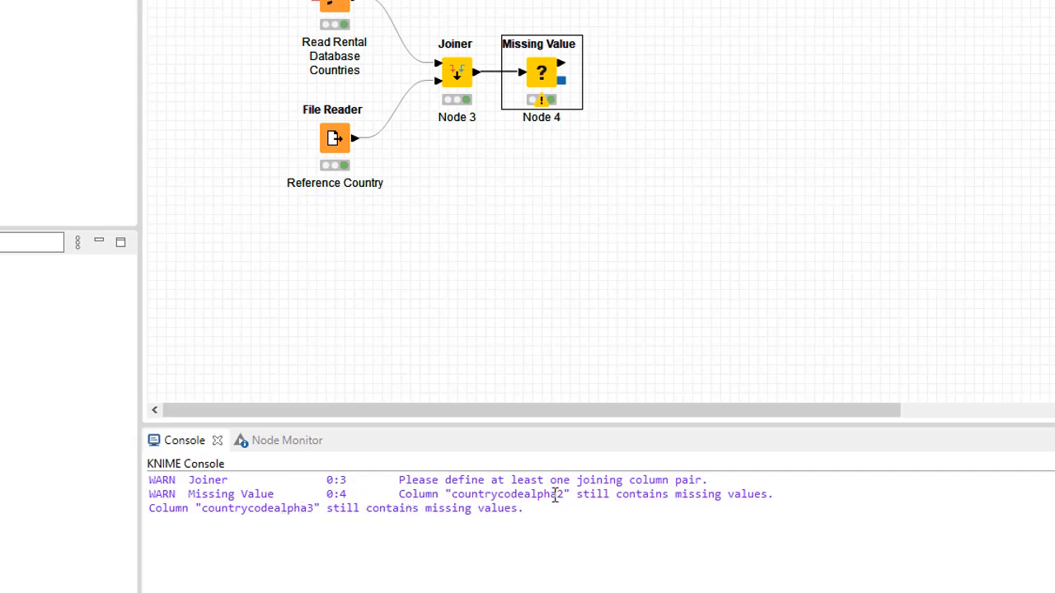
mouse_move(758, 498)
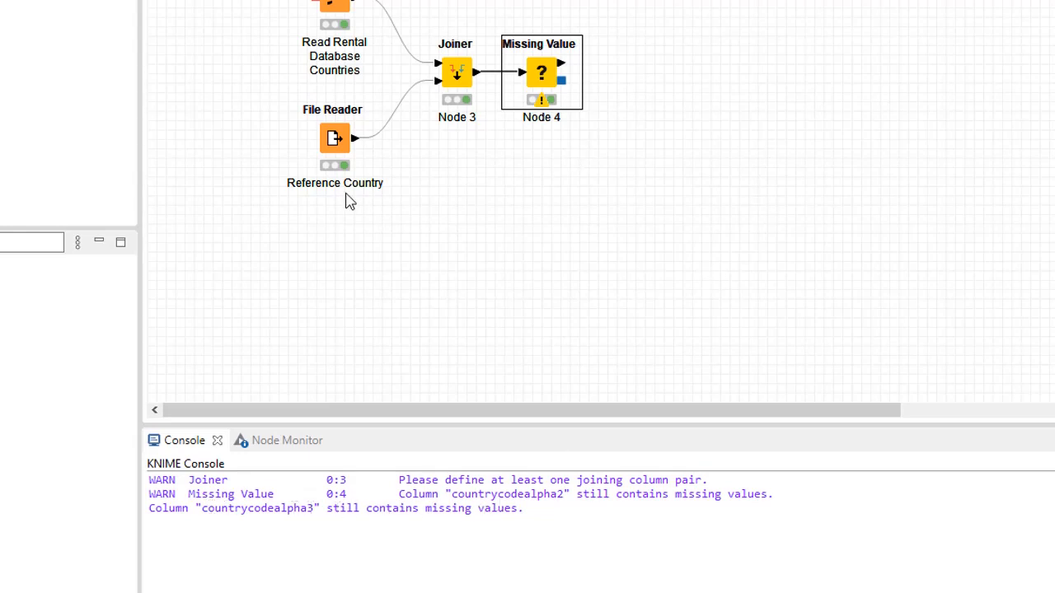
mouse_move(532, 74)
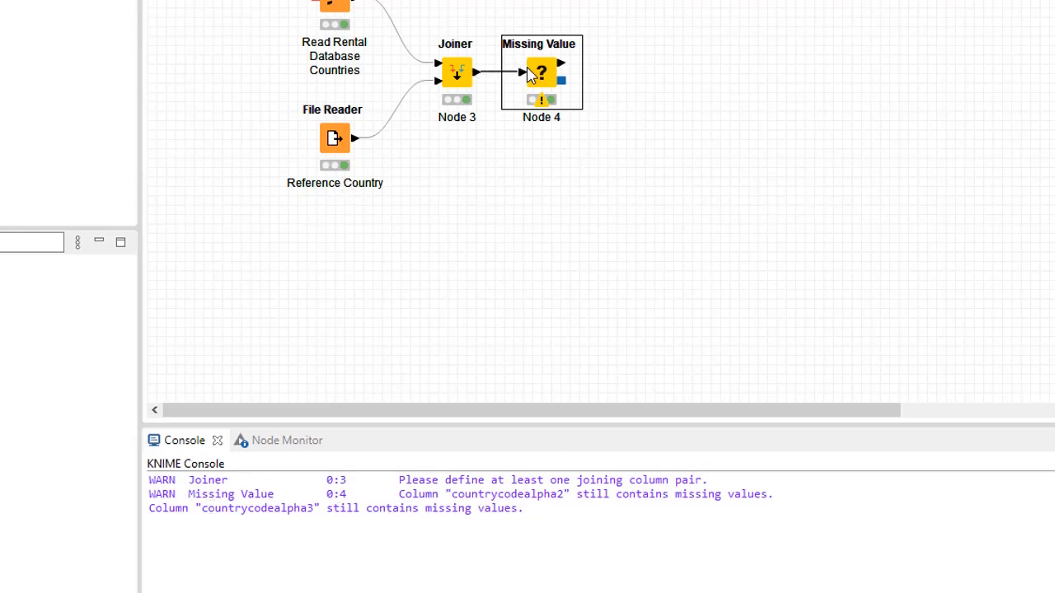
mouse_move(533, 79)
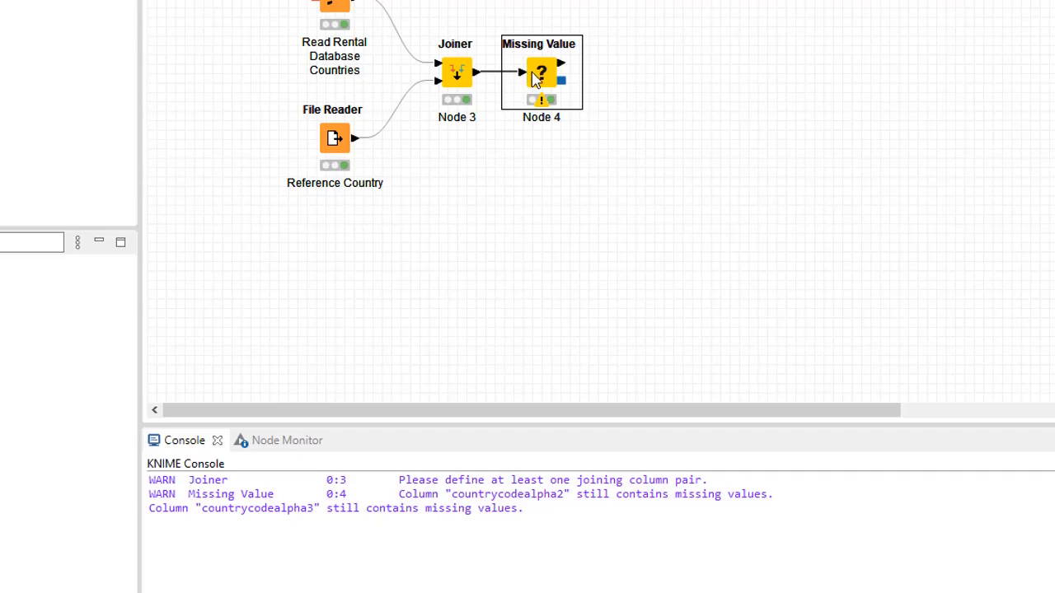
right_click(540, 73)
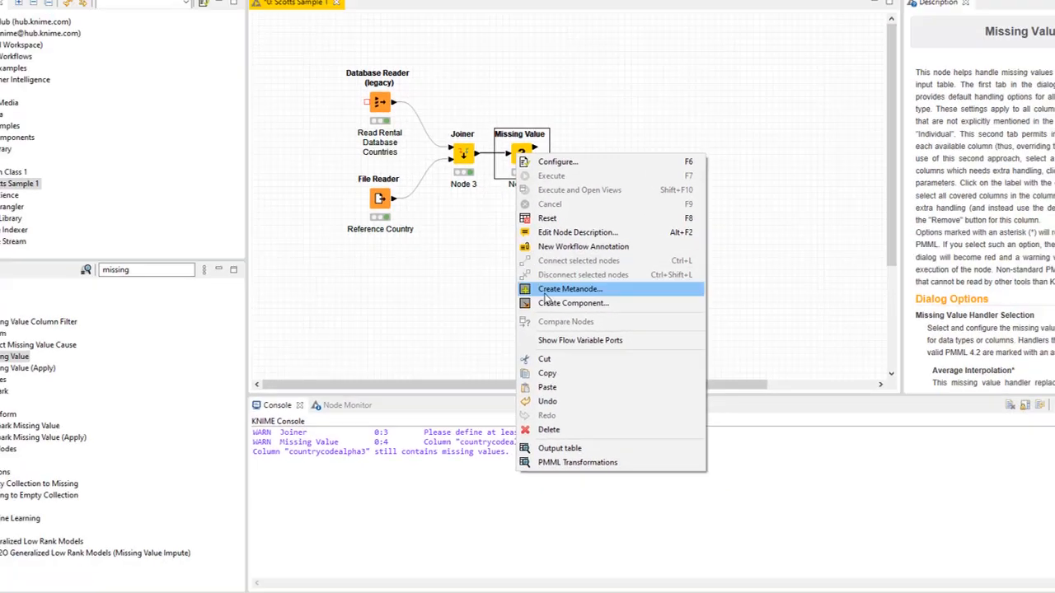
left_click(559, 447)
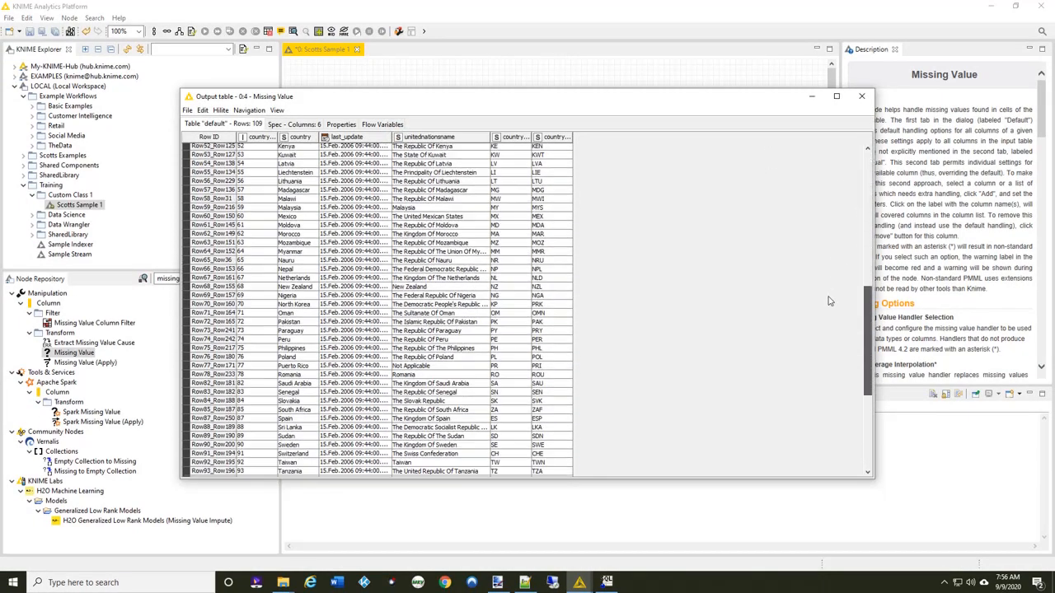
scroll("down", 3)
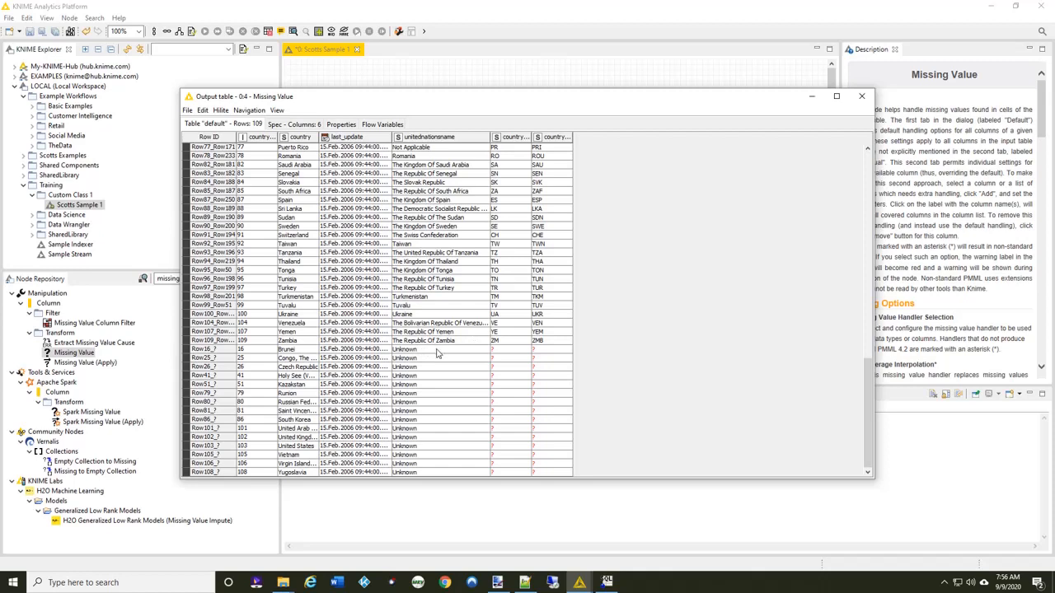
mouse_move(447, 464)
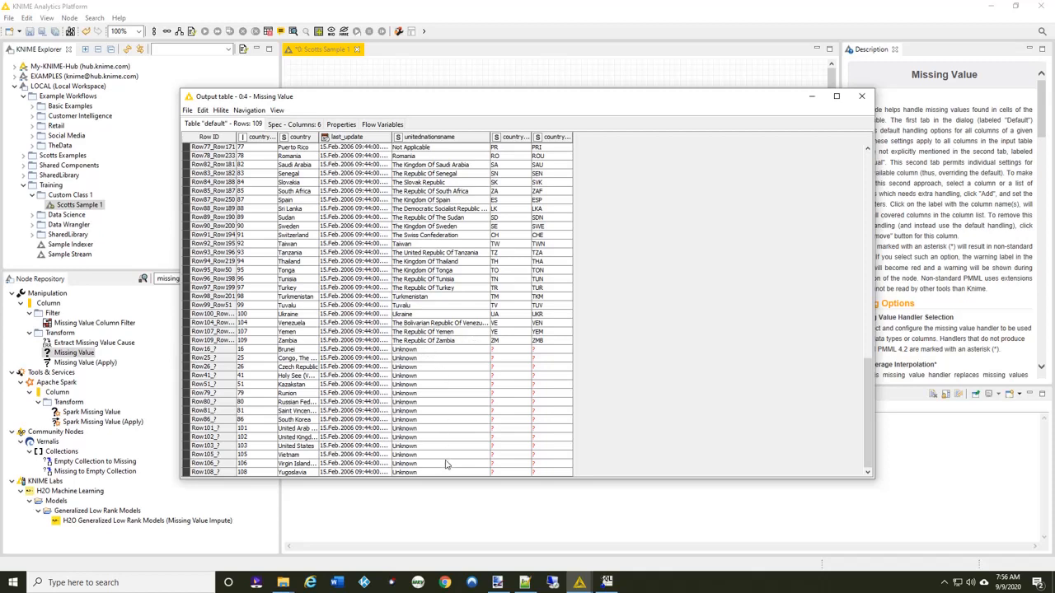
mouse_move(448, 464)
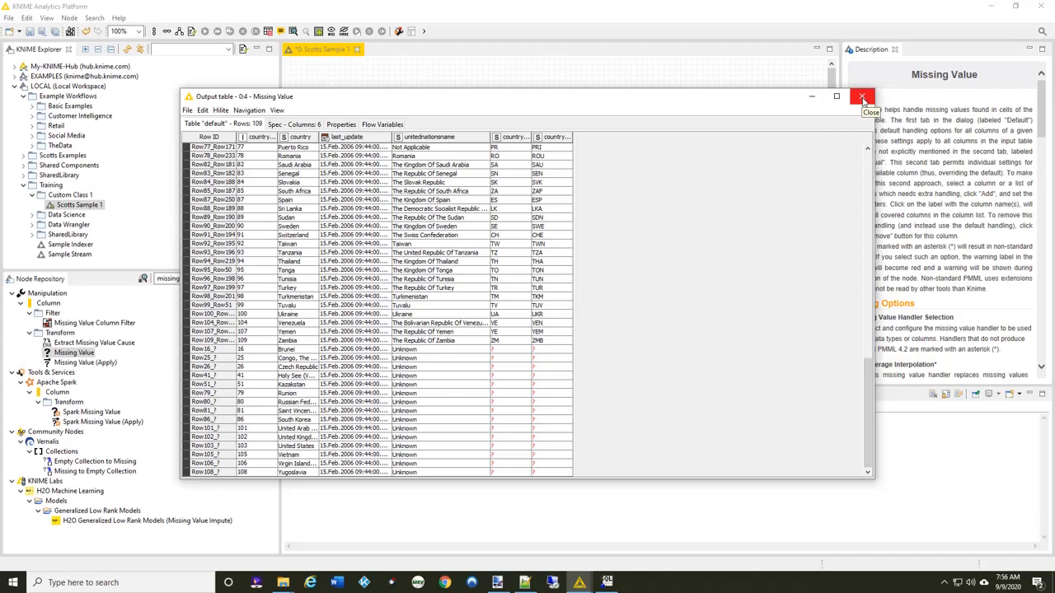
left_click(862, 97)
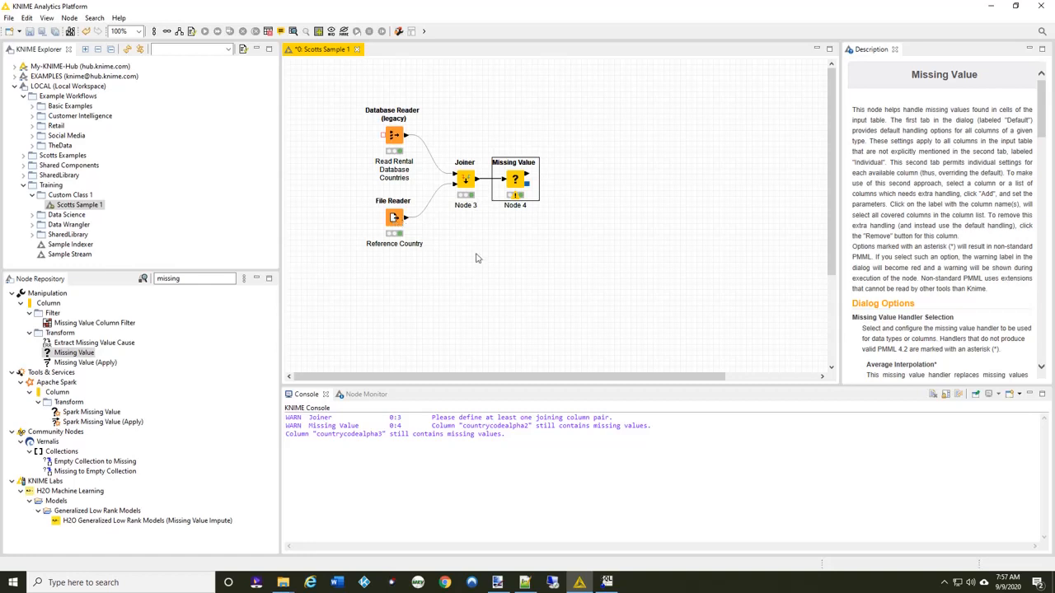
mouse_move(495, 270)
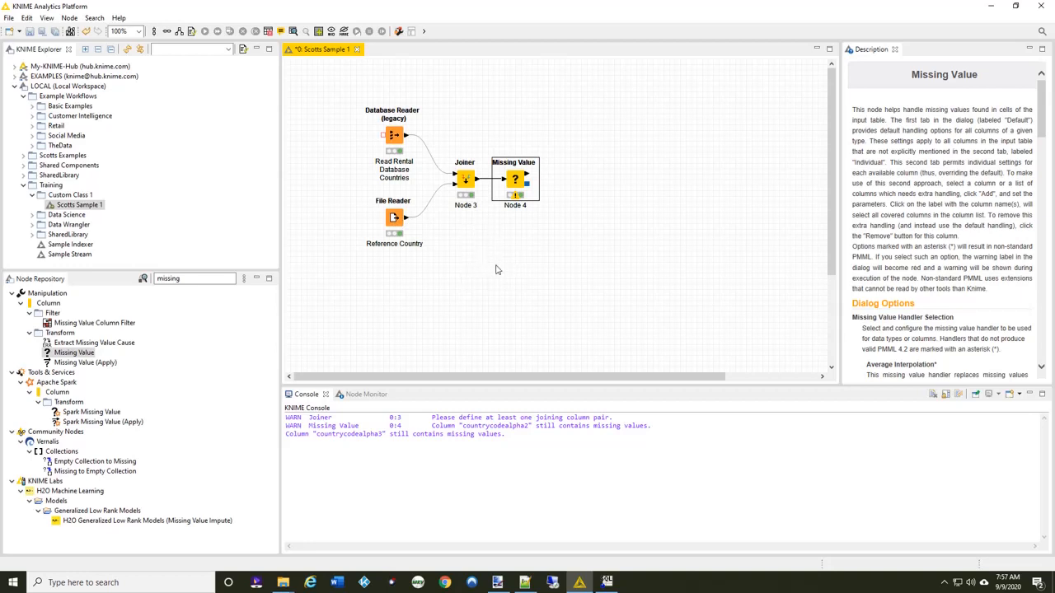
mouse_move(512, 261)
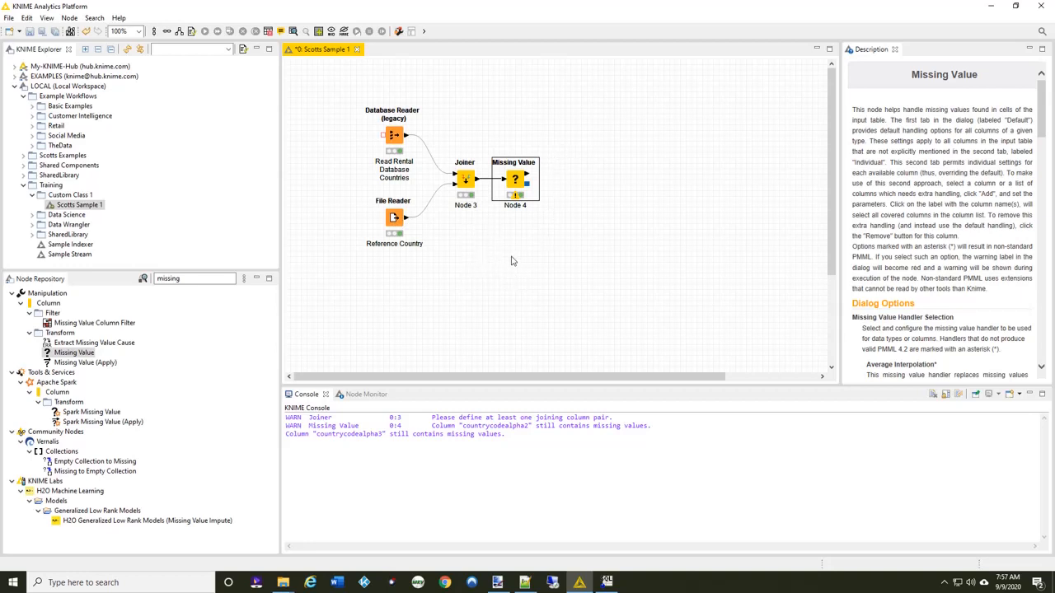